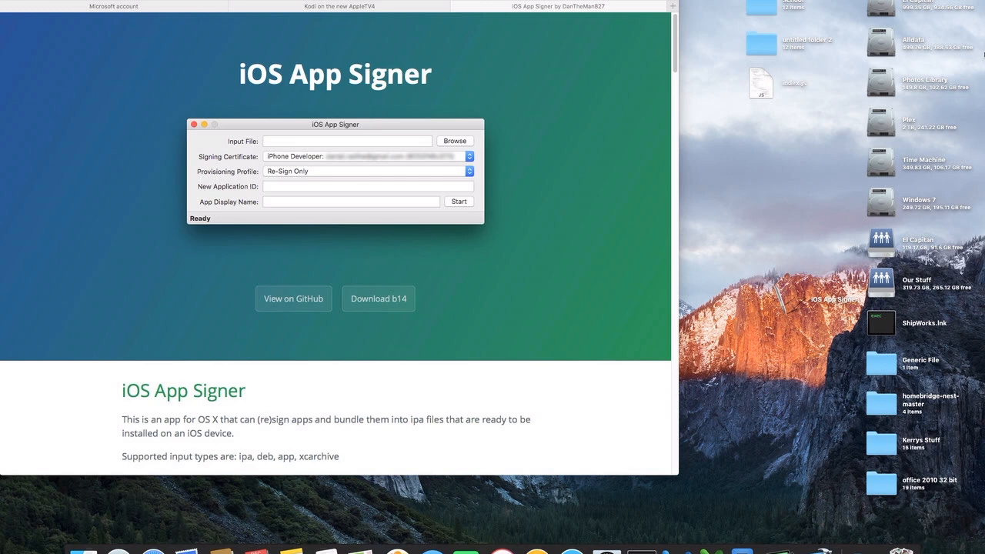
mouse_move(899, 52)
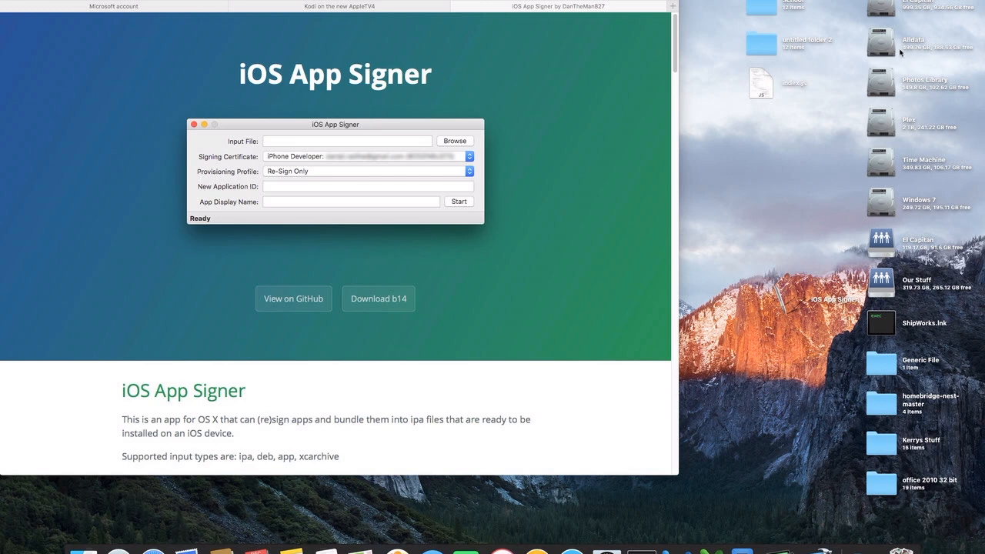
mouse_move(408, 269)
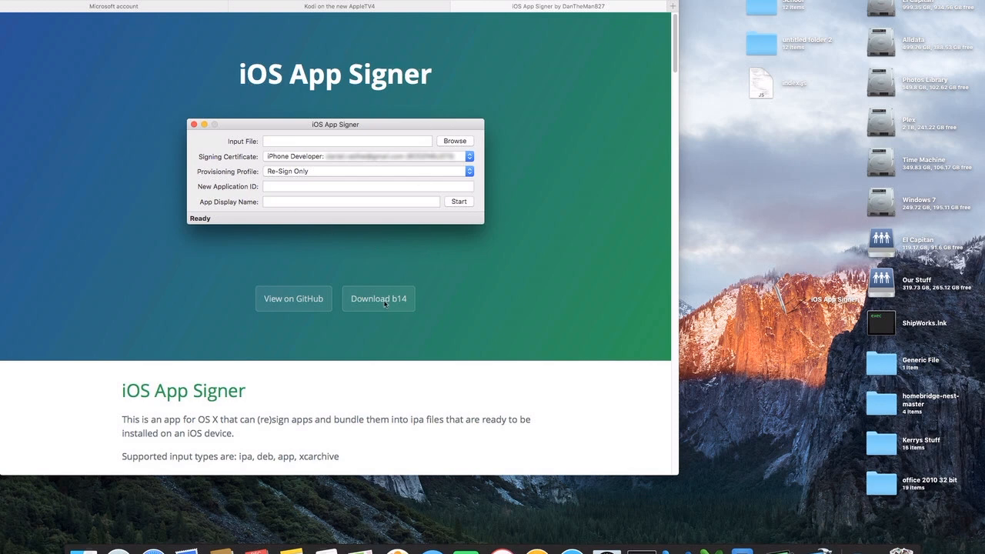
Step: Download the latest iOS App Signer build, then return to the 'Kodi on the new AppleTV4' thread
click(378, 299)
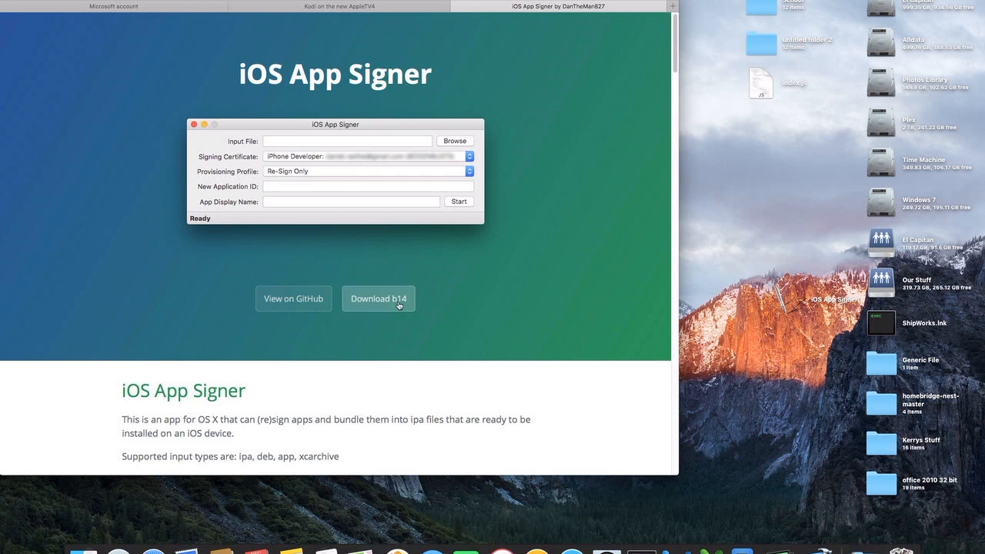
mouse_move(390, 24)
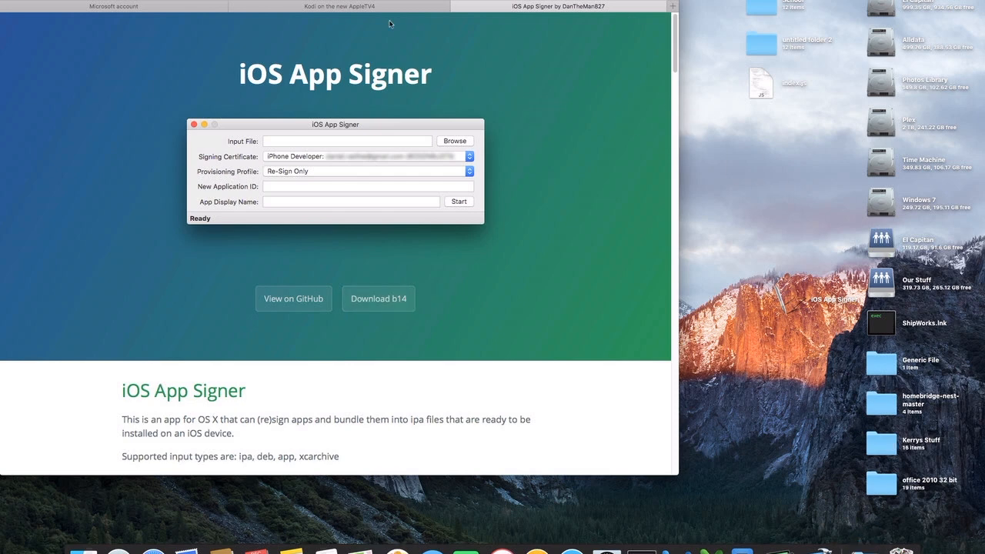
click(338, 6)
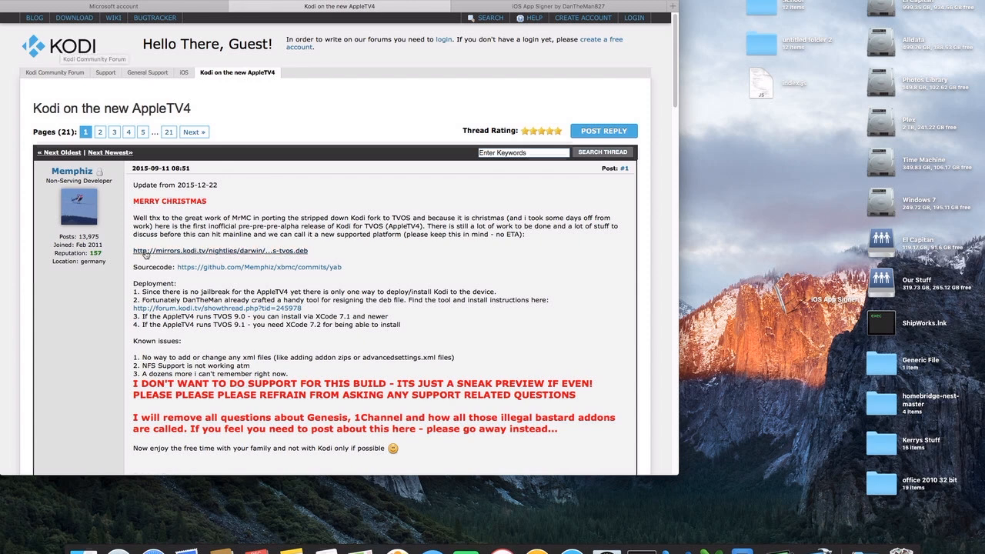
mouse_move(293, 257)
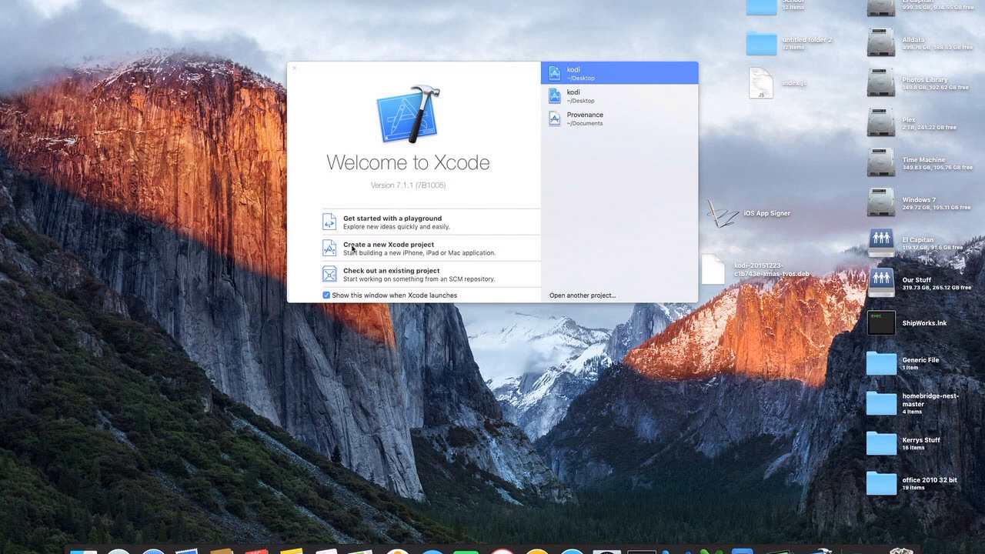
Step: Start a new Xcode project using the tvOS Single View Application template
click(294, 69)
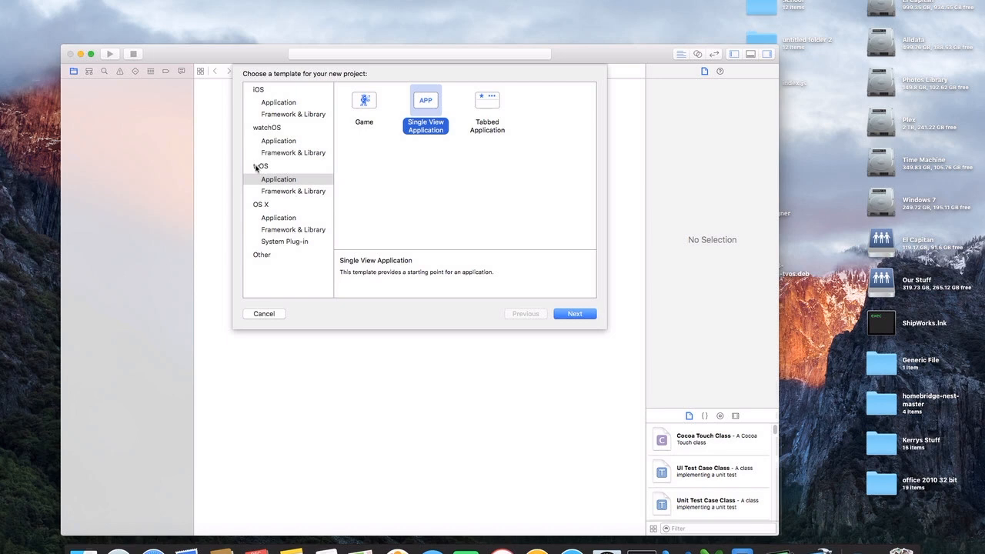
click(279, 179)
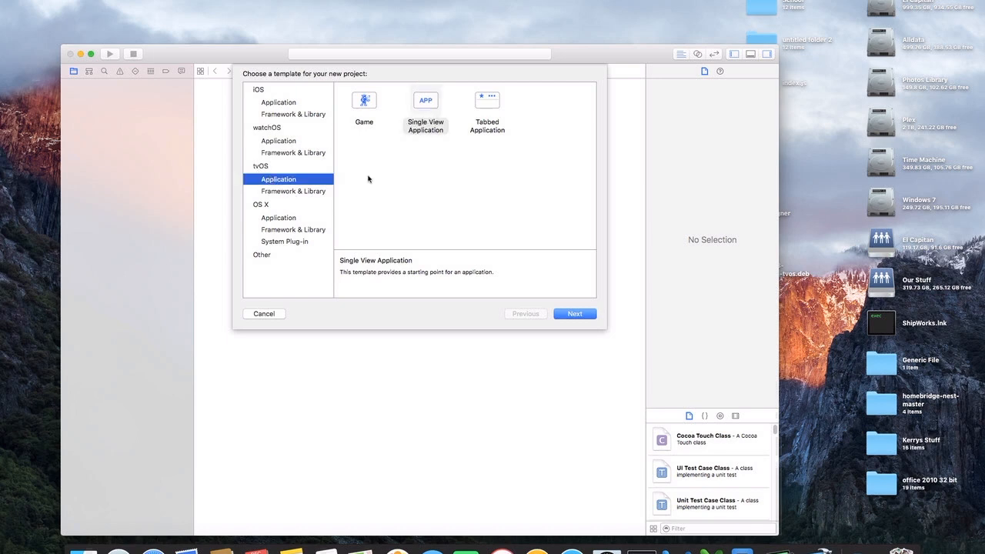
click(424, 108)
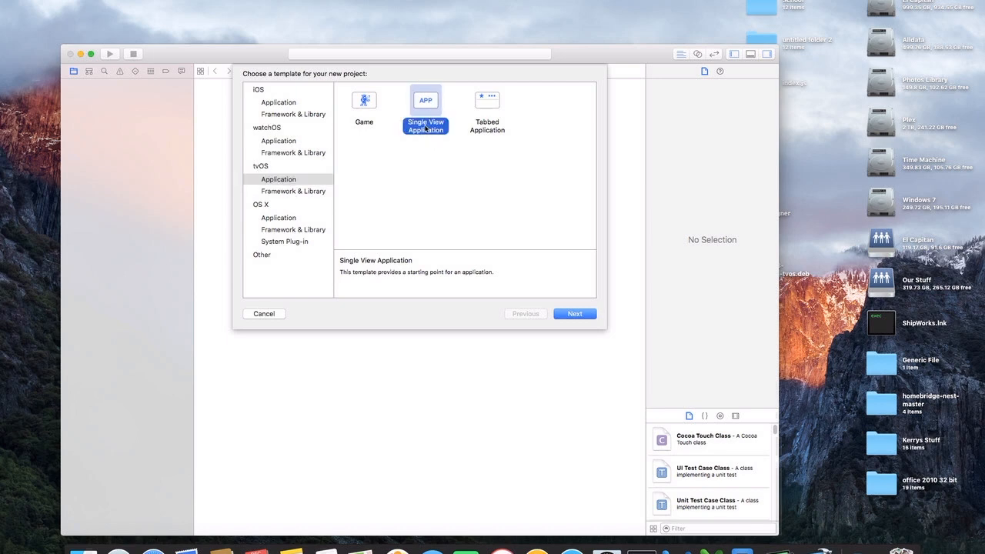
Step: Set product name 'kodi' and organization identifier com.nandorTVkodi, keeping Swift as the language
click(574, 313)
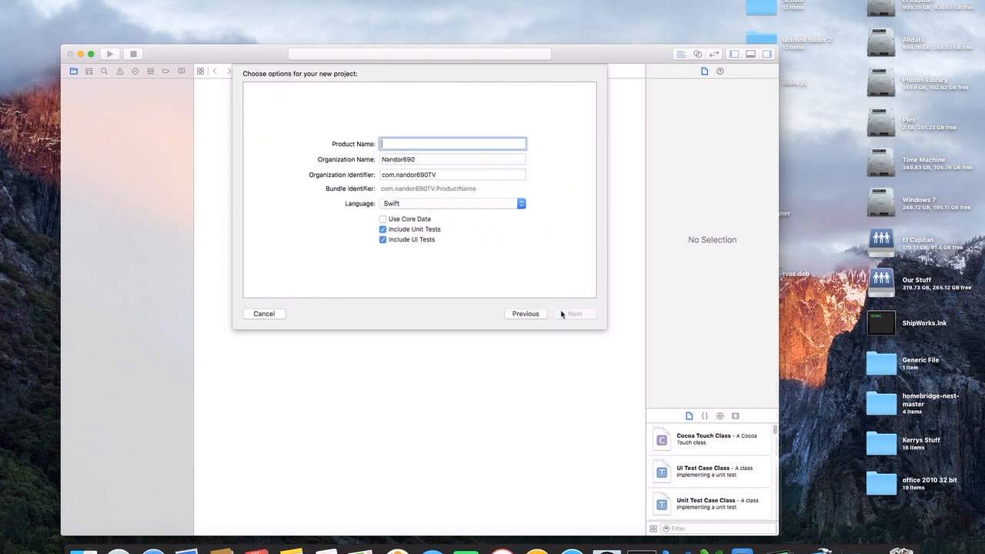
text(kod)
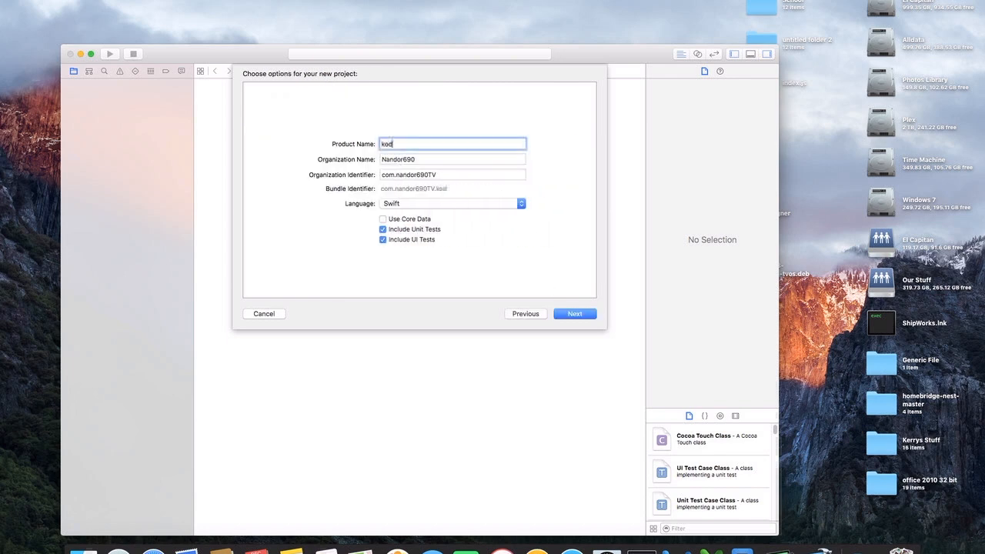
text(i)
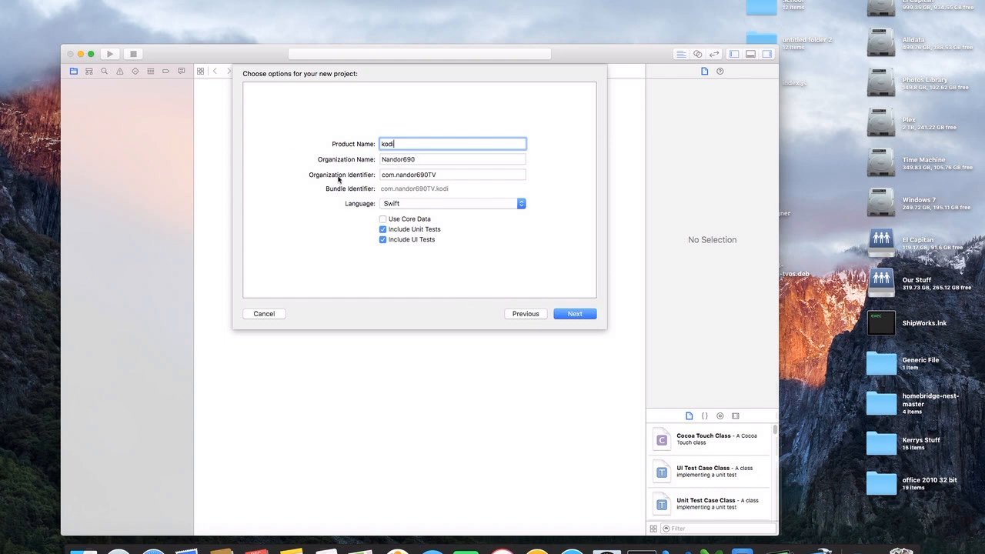
mouse_move(373, 175)
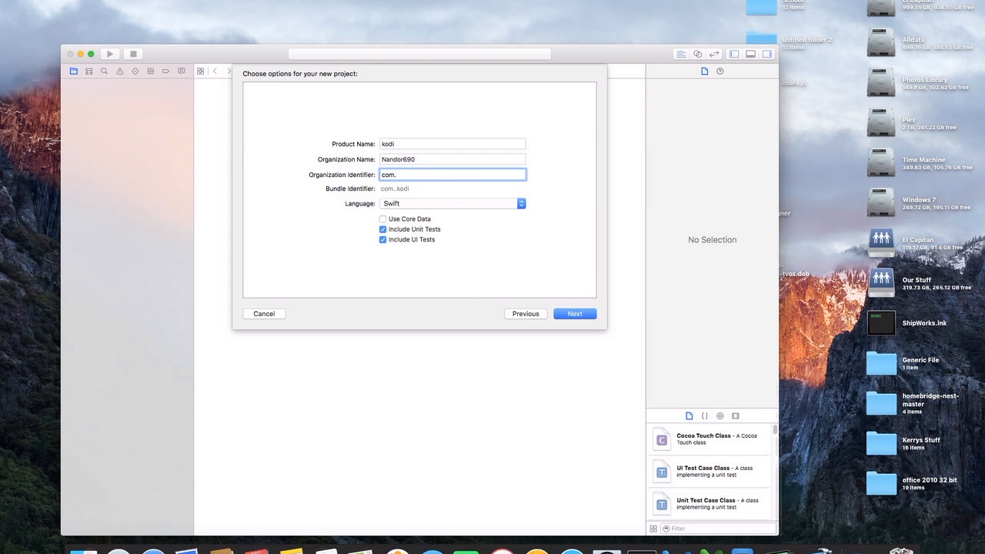
text(nandorTV)
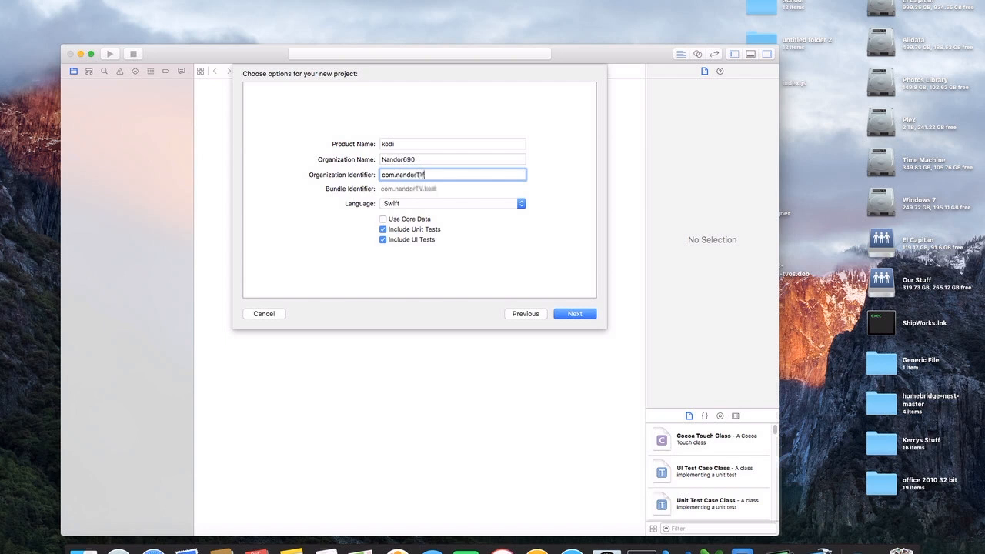
text(kodi)
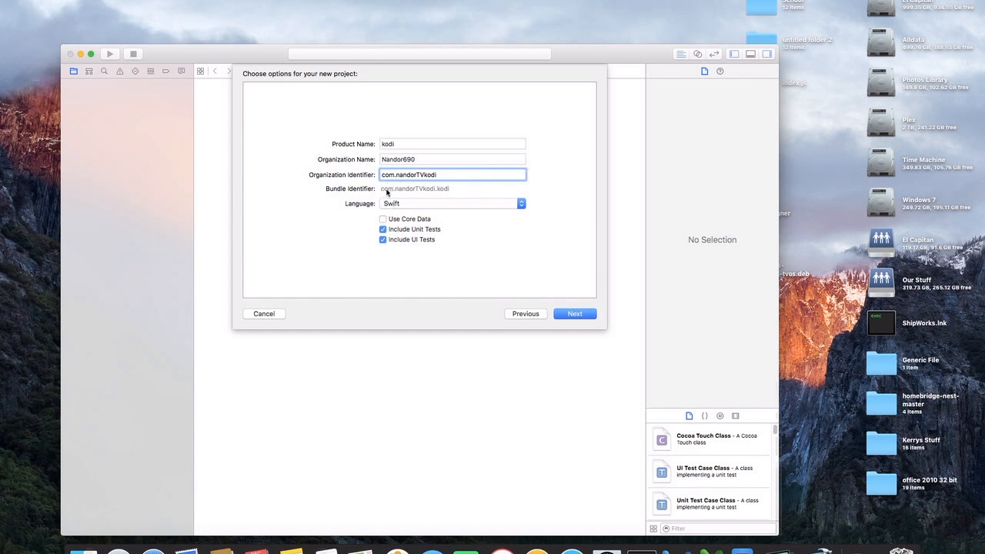
mouse_move(427, 193)
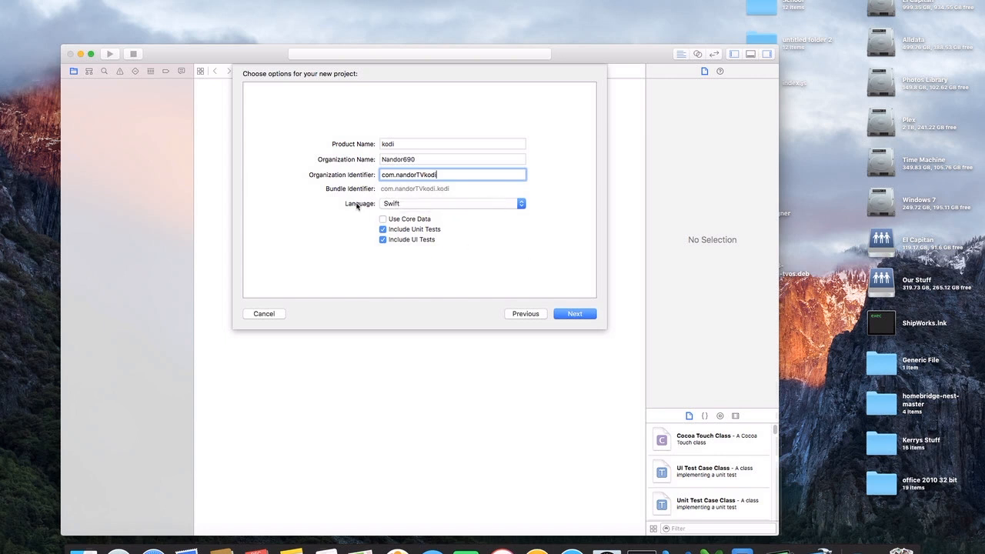
click(449, 203)
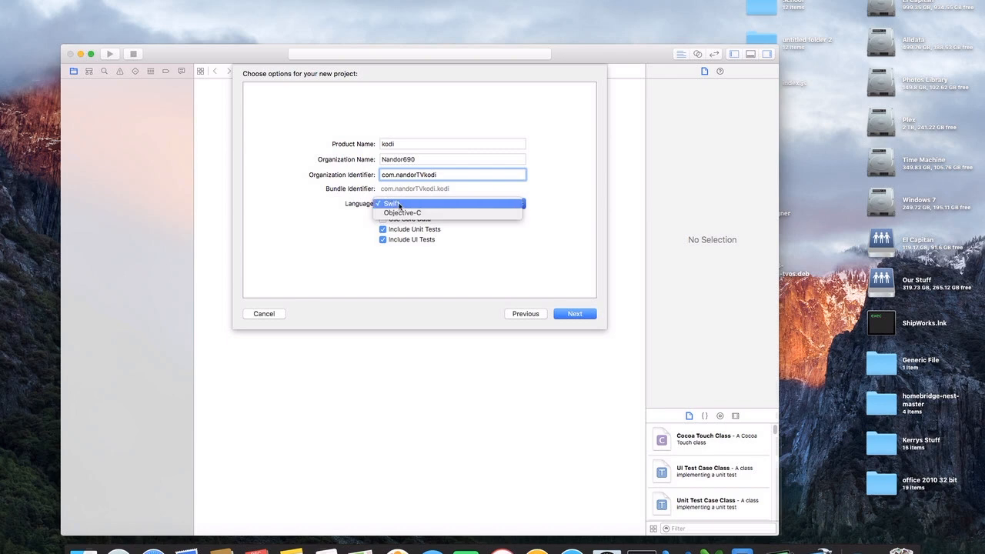
click(574, 313)
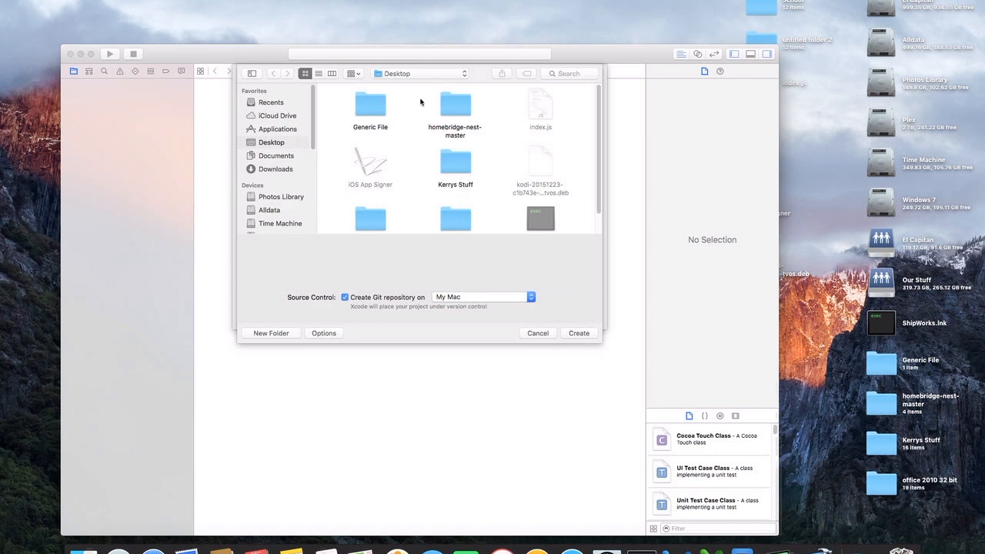
mouse_move(505, 294)
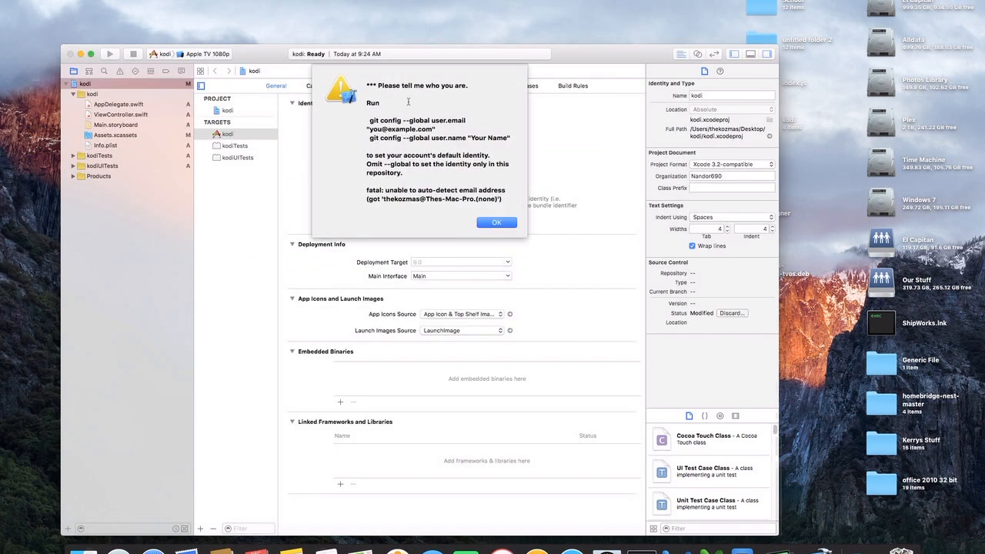
mouse_move(475, 298)
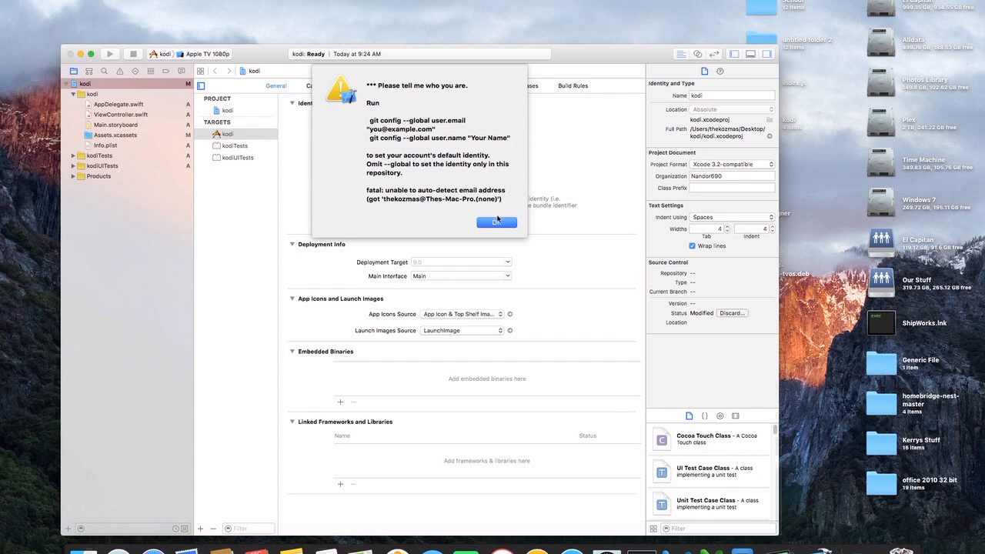
Step: Dismiss the git alert, open the kodi target, and choose 'Add an Account…' as Team
click(496, 223)
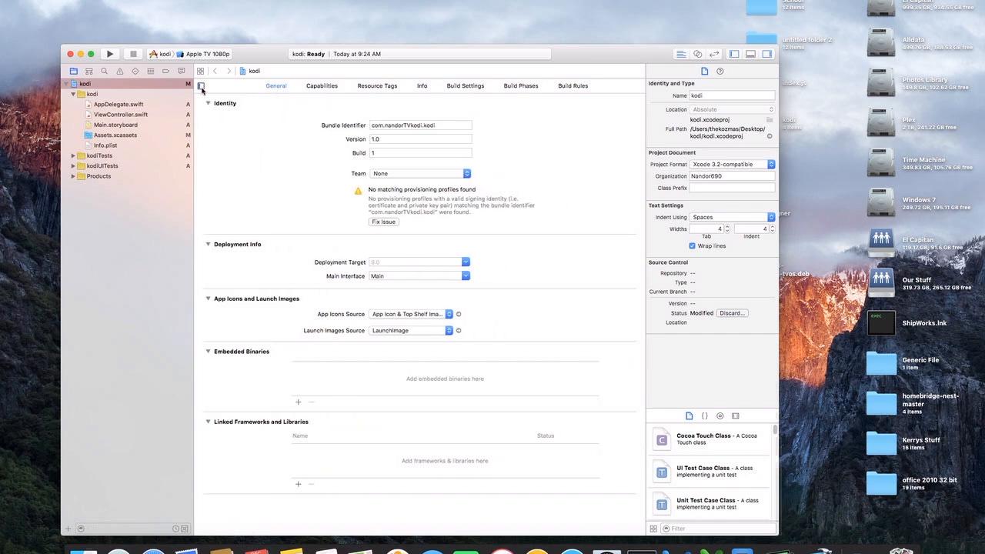
click(201, 86)
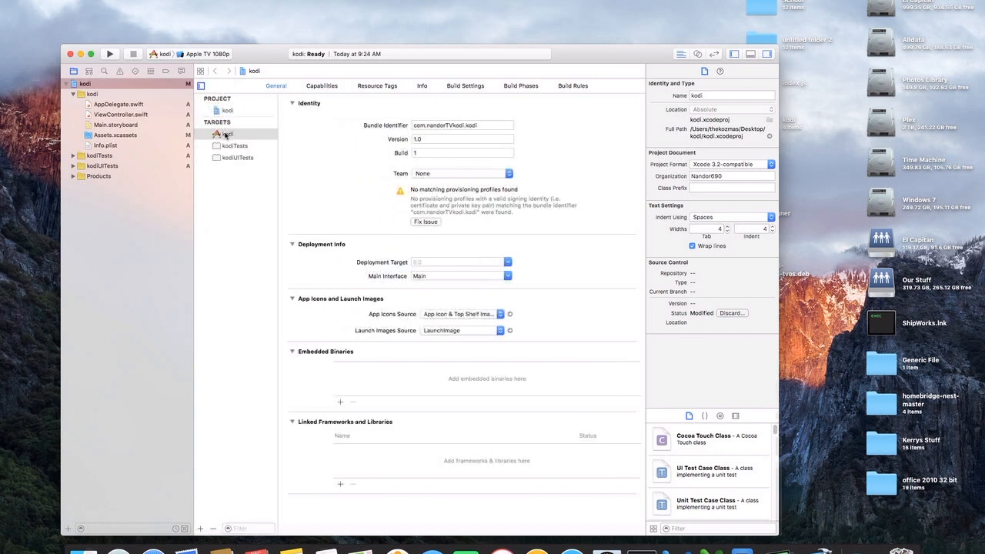
click(227, 133)
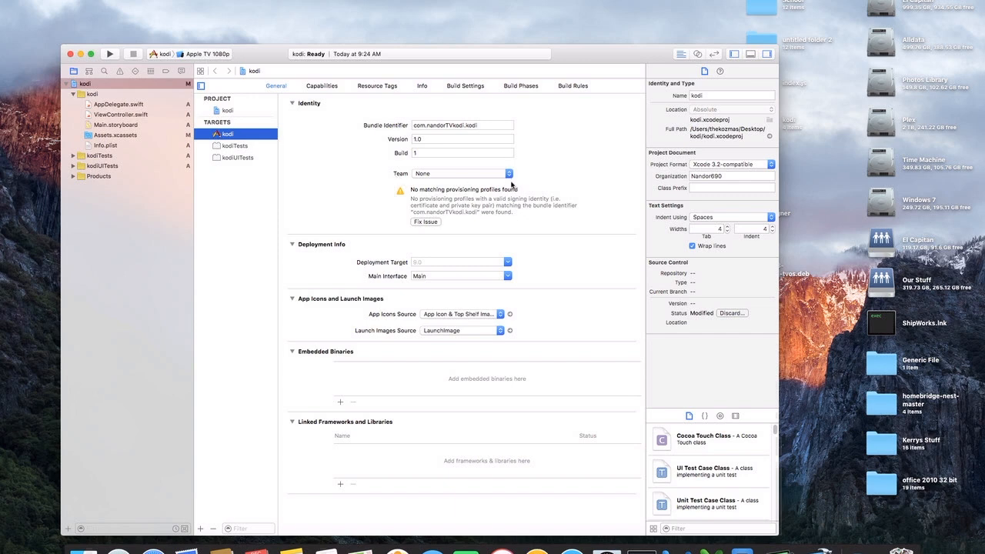
click(462, 152)
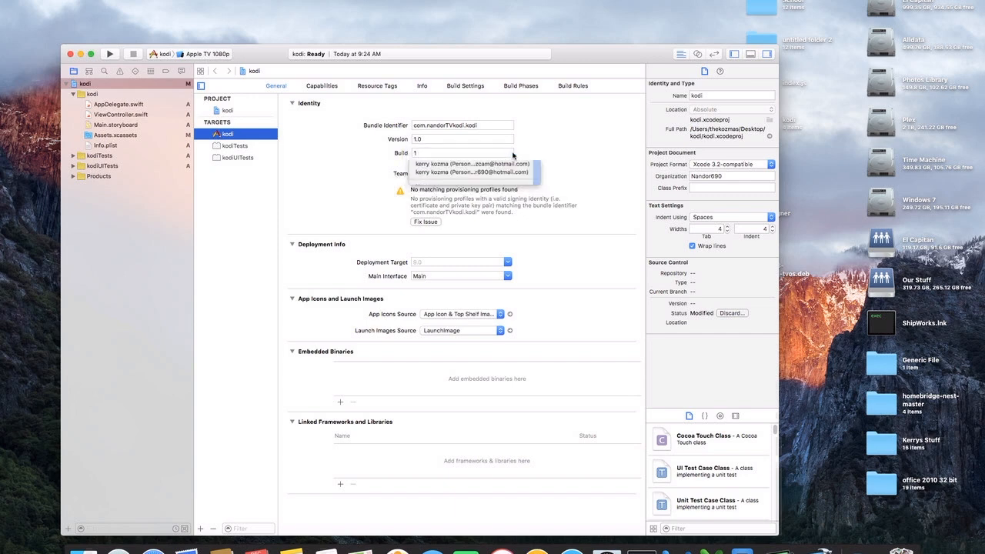
click(471, 164)
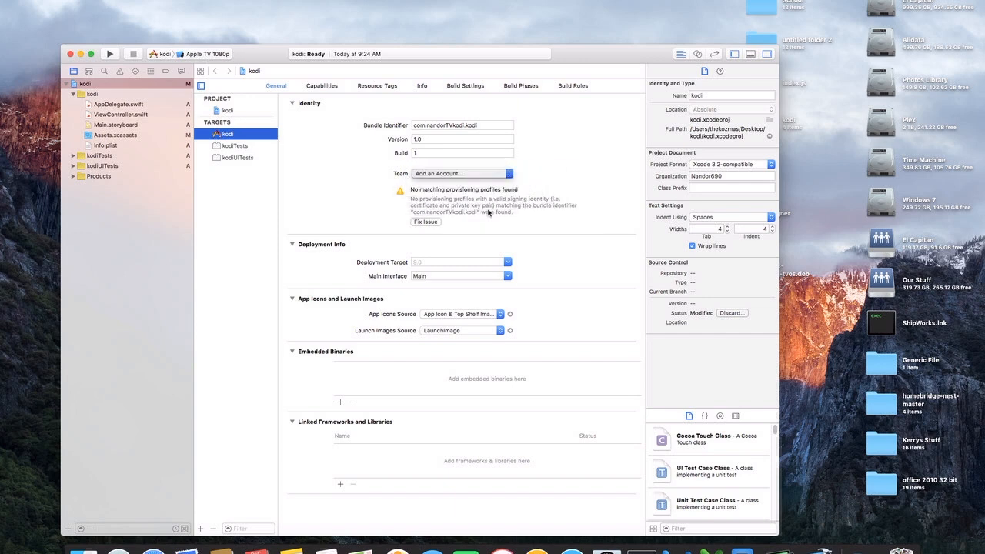
Step: Cancel the Apple ID sign-in, select kerry kozma's existing Personal Team account, and close Accounts
click(458, 173)
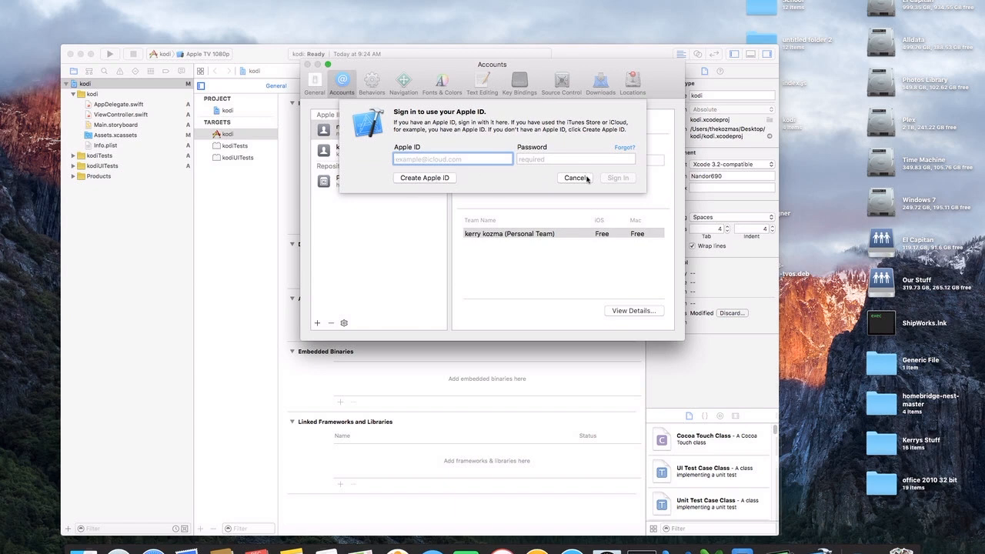
click(452, 159)
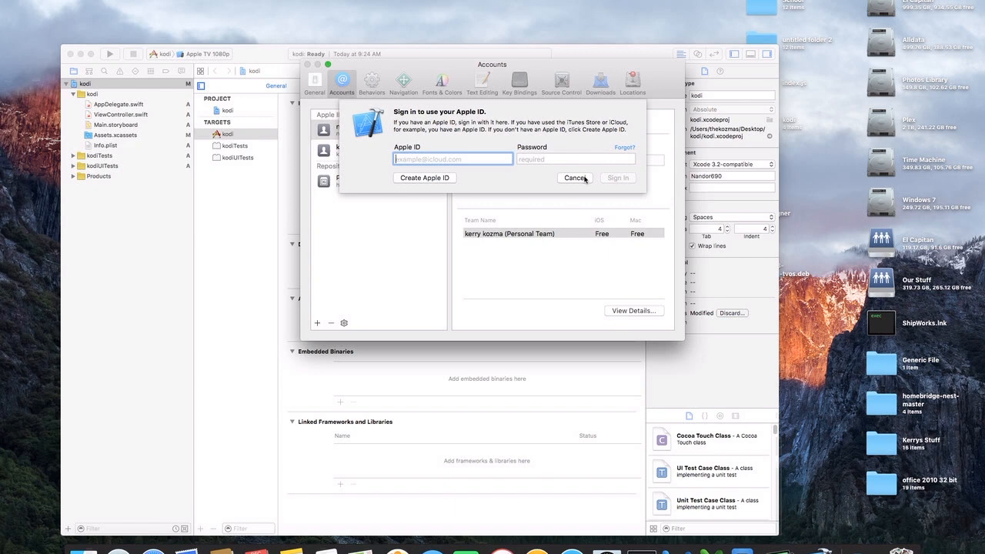
mouse_move(535, 183)
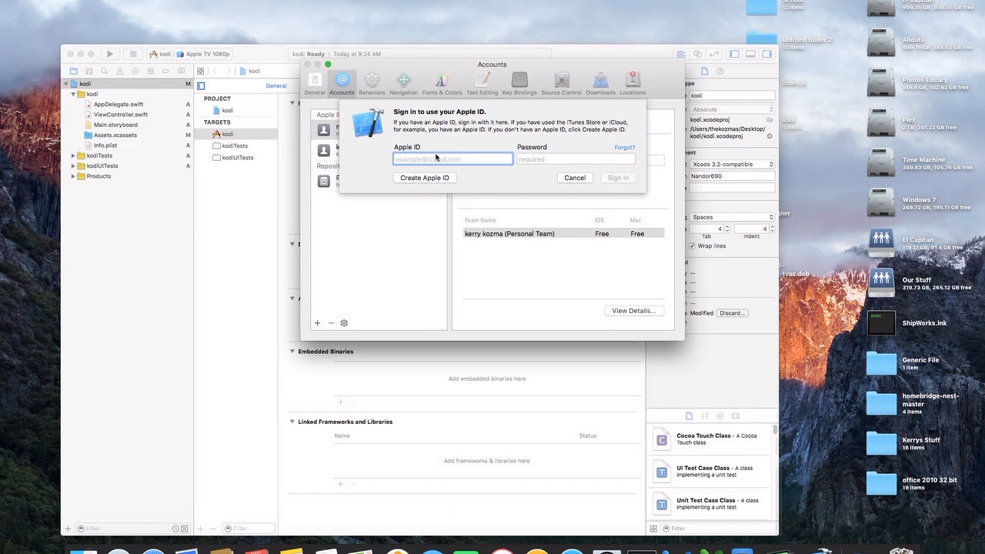
click(452, 160)
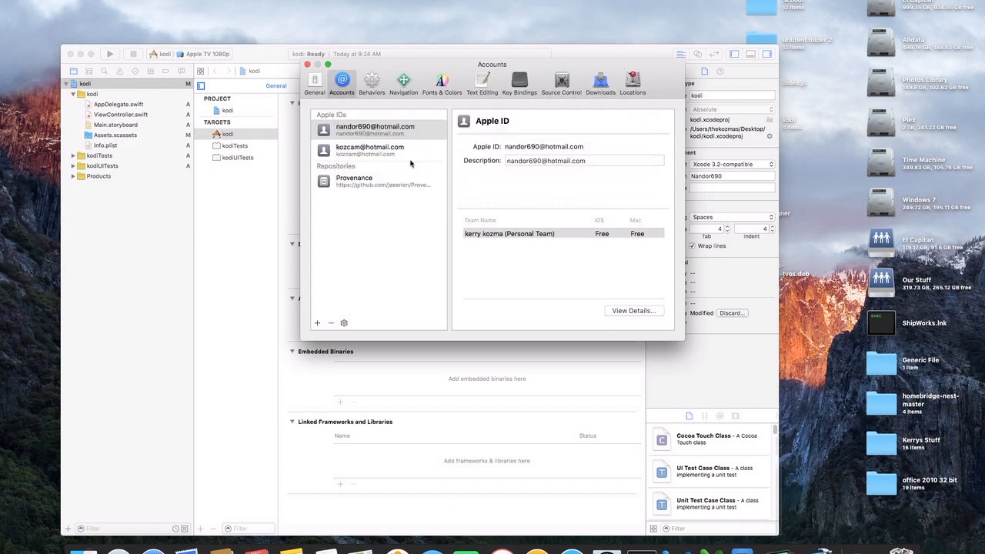
click(369, 150)
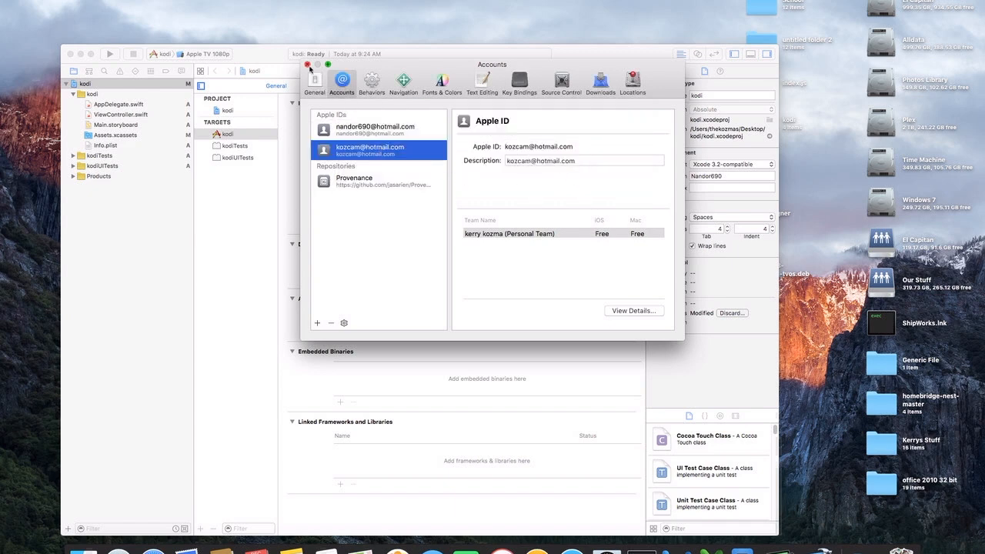
click(307, 64)
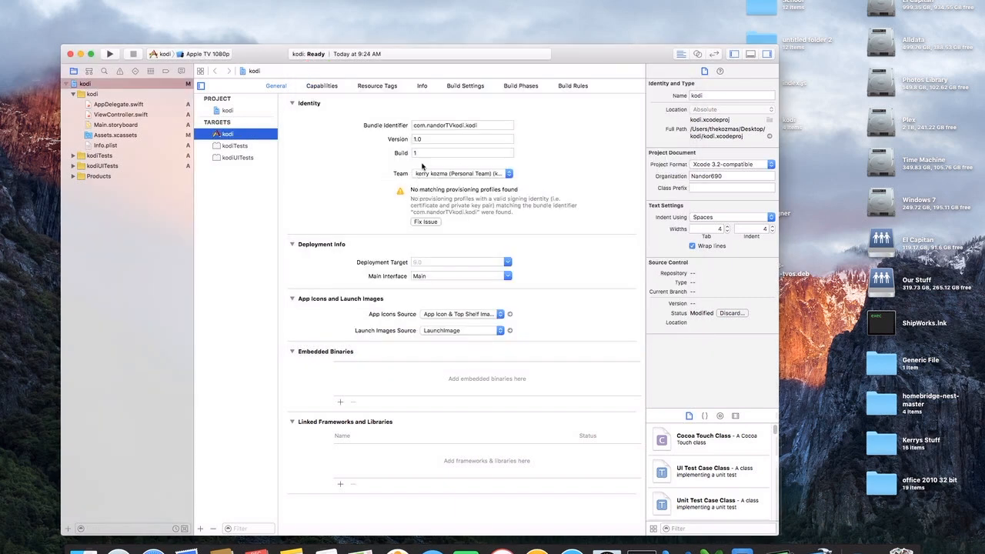
click(425, 222)
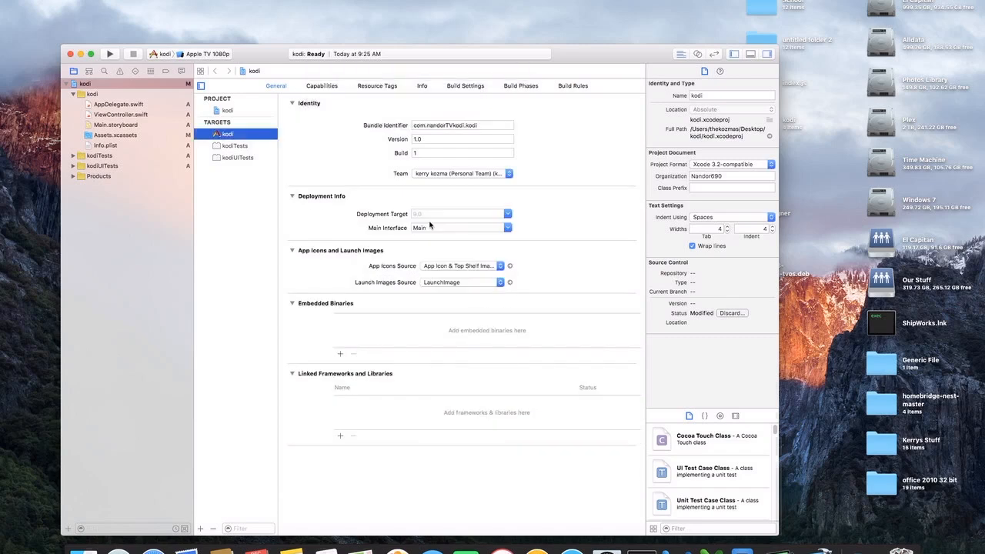
mouse_move(414, 163)
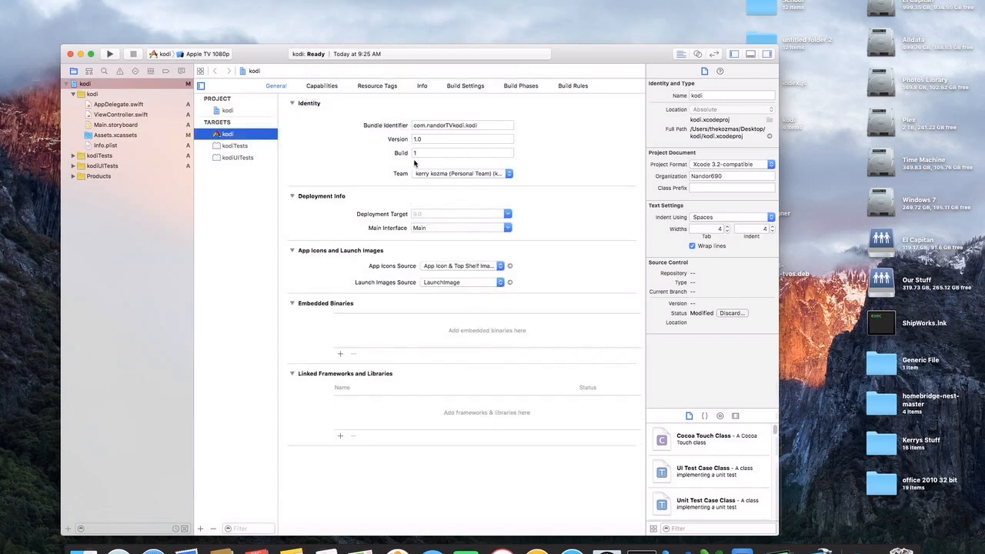
mouse_move(536, 87)
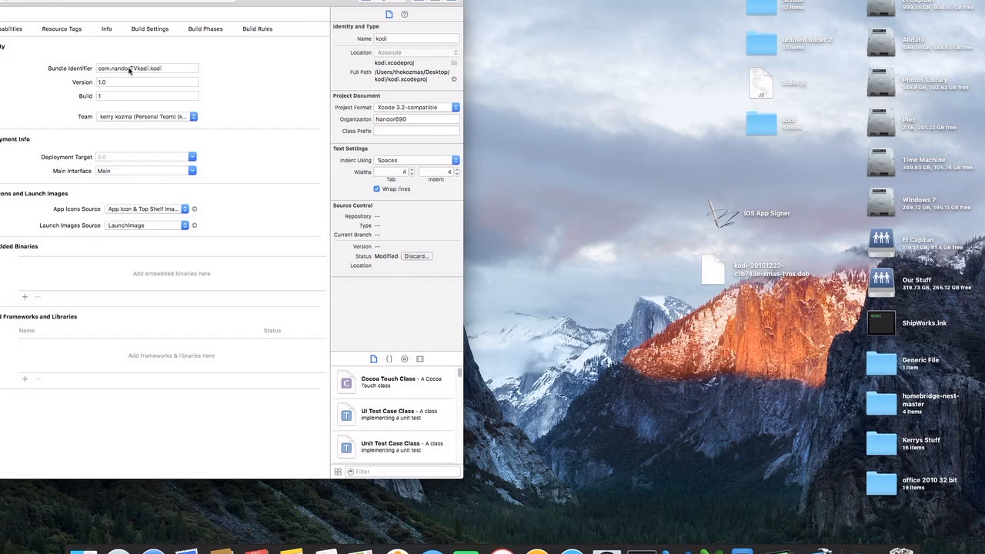
mouse_move(714, 221)
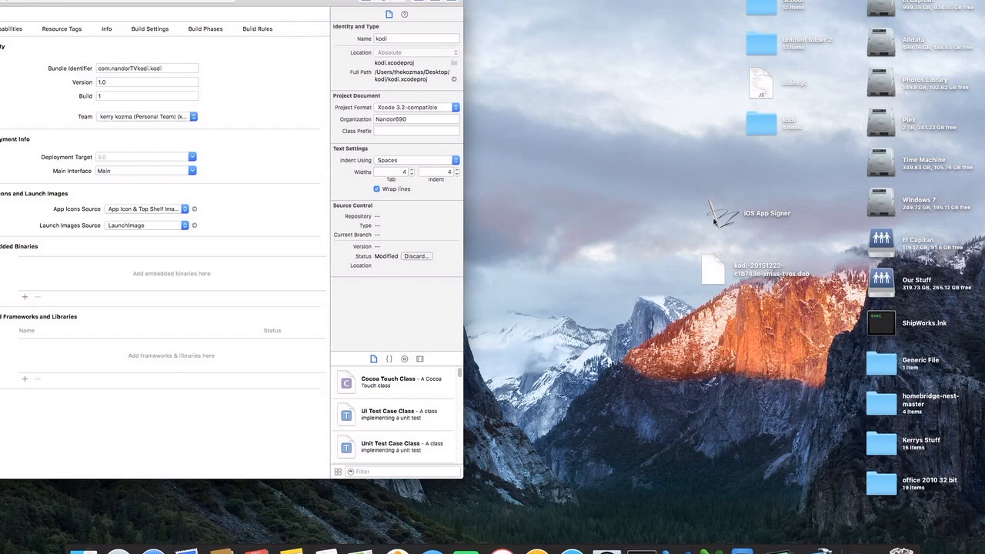
Step: Launch iOS App Signer and set Security & Privacy to allow apps from Anywhere, then relock
click(722, 213)
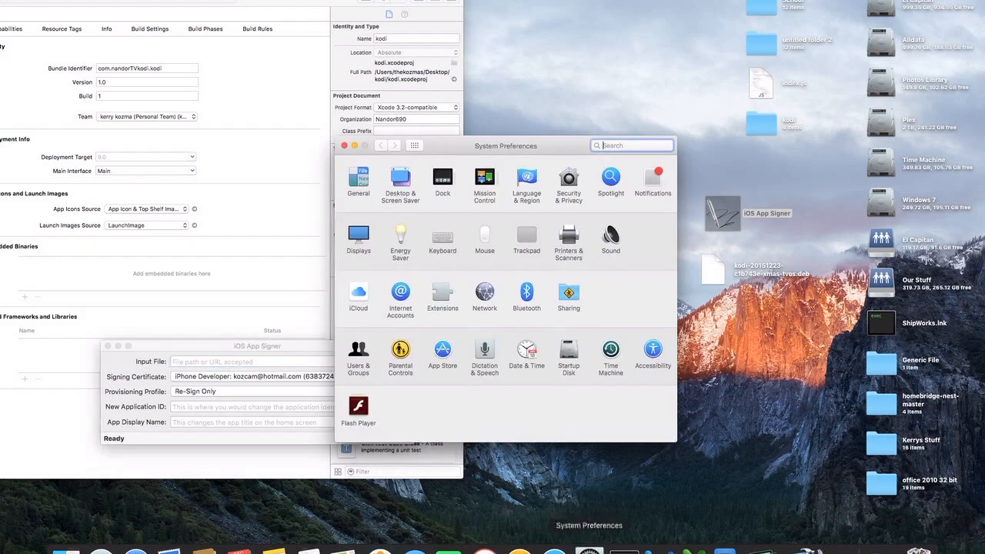
click(568, 183)
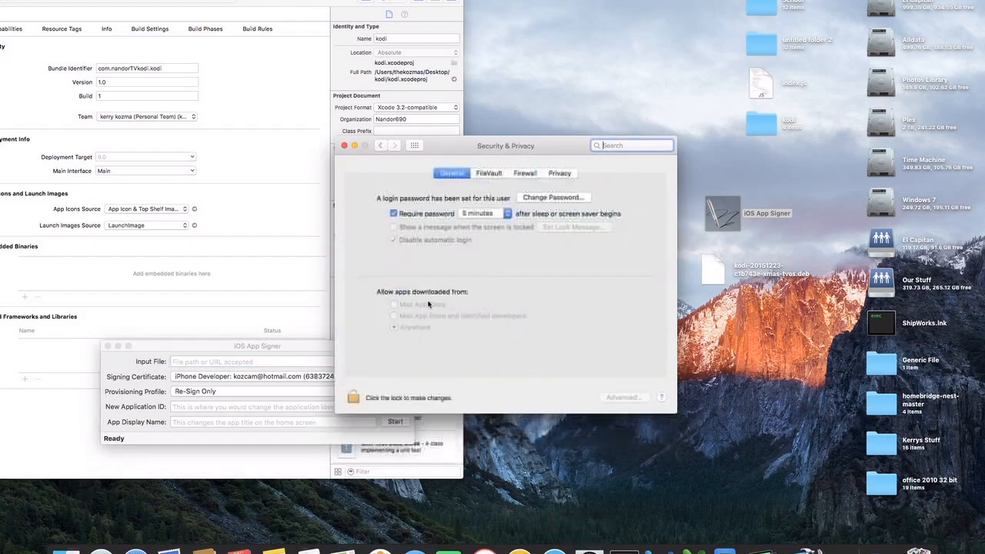
click(352, 398)
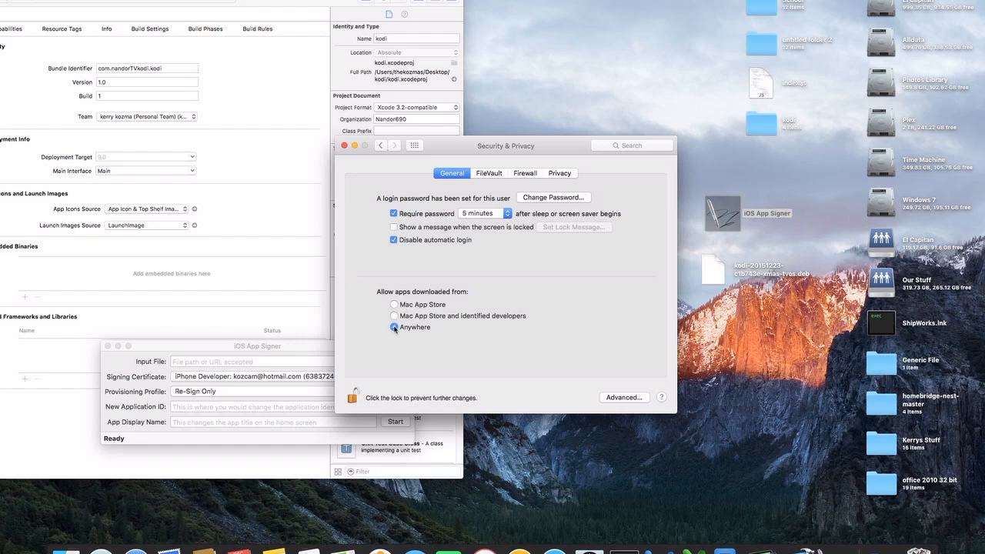
click(393, 327)
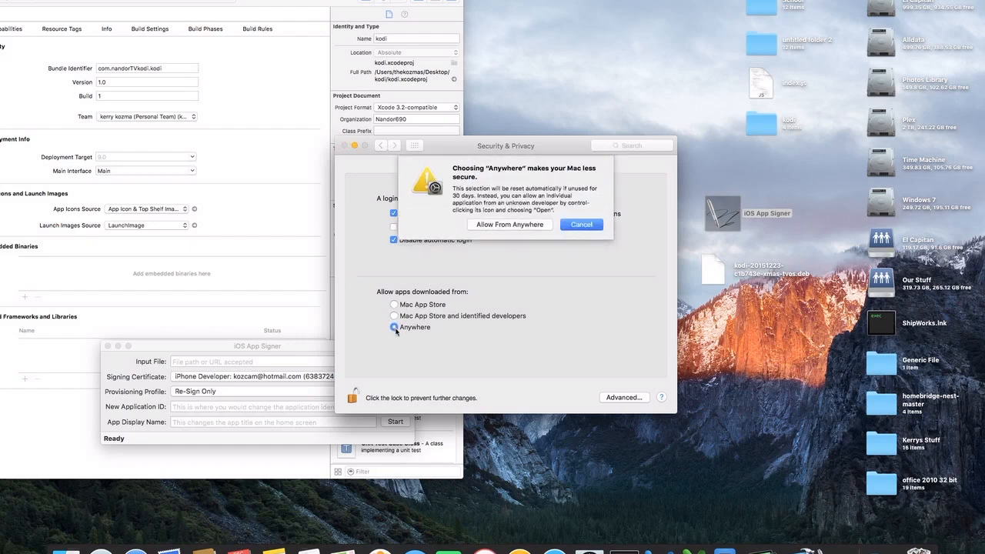
click(508, 224)
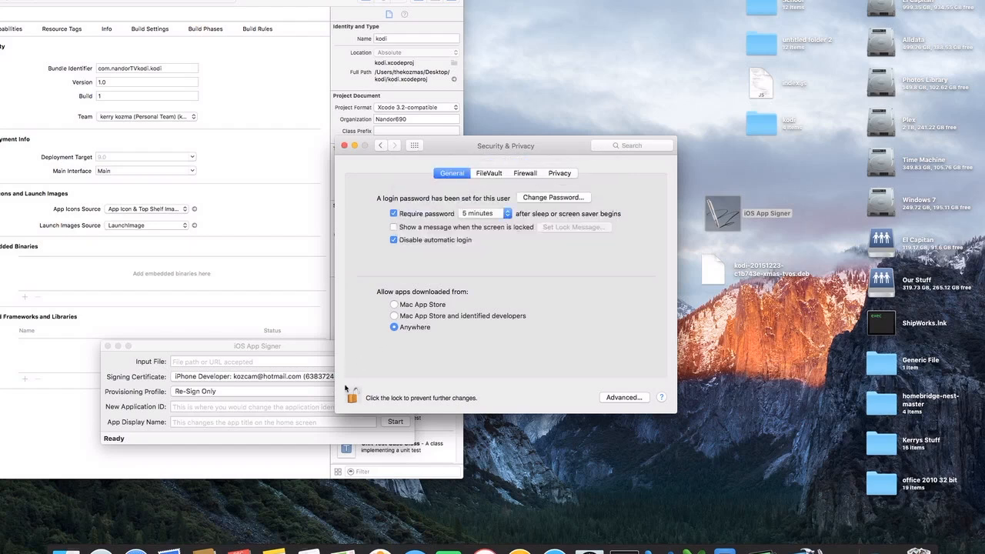
click(258, 345)
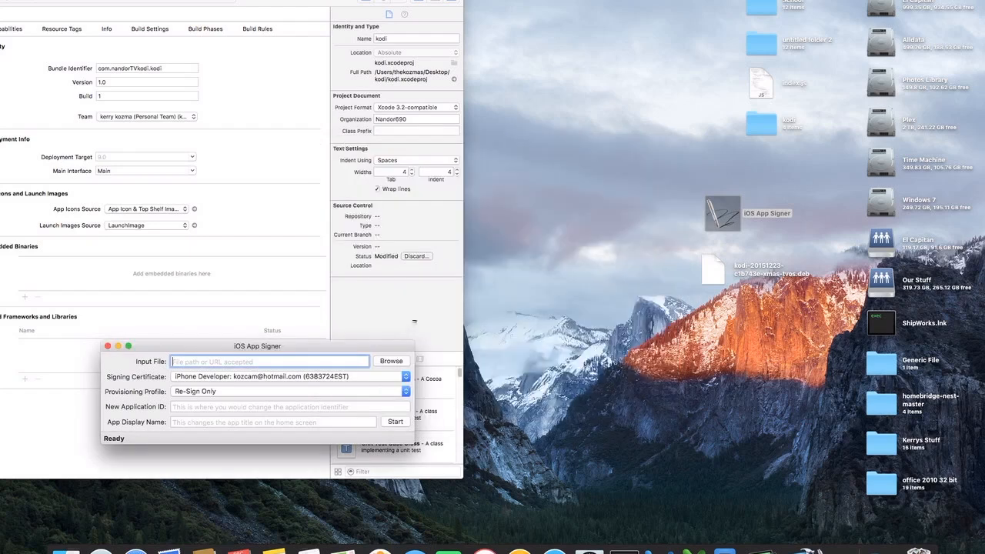
Step: Load the kodi .deb, pick the com.nandorTVkodi.kodi tvOS profile, and start signing
drag(258, 345, 451, 127)
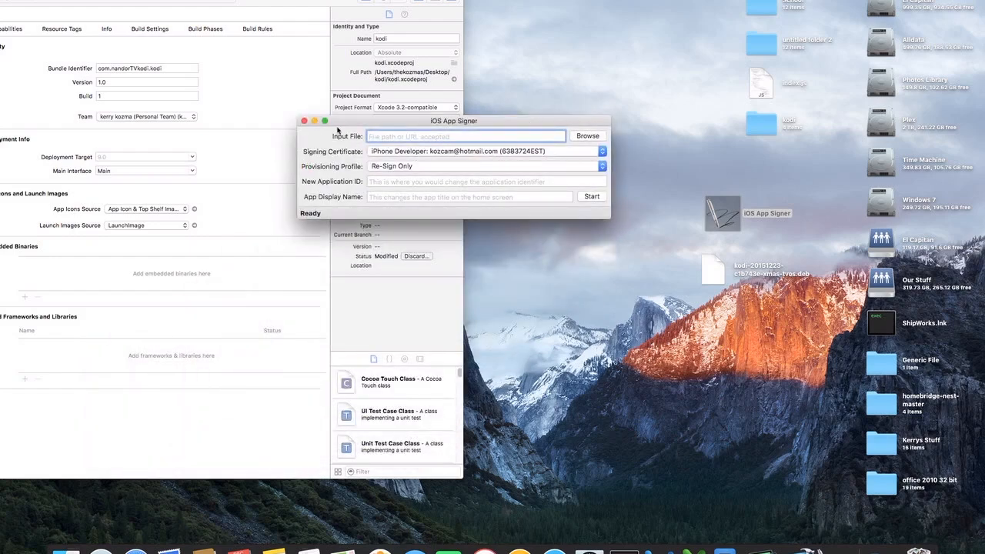
click(587, 136)
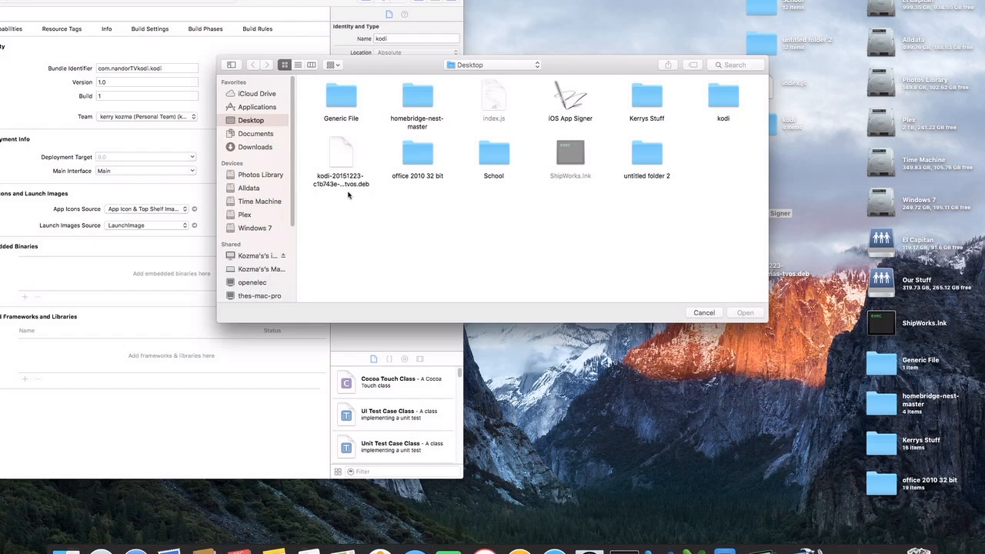
click(340, 153)
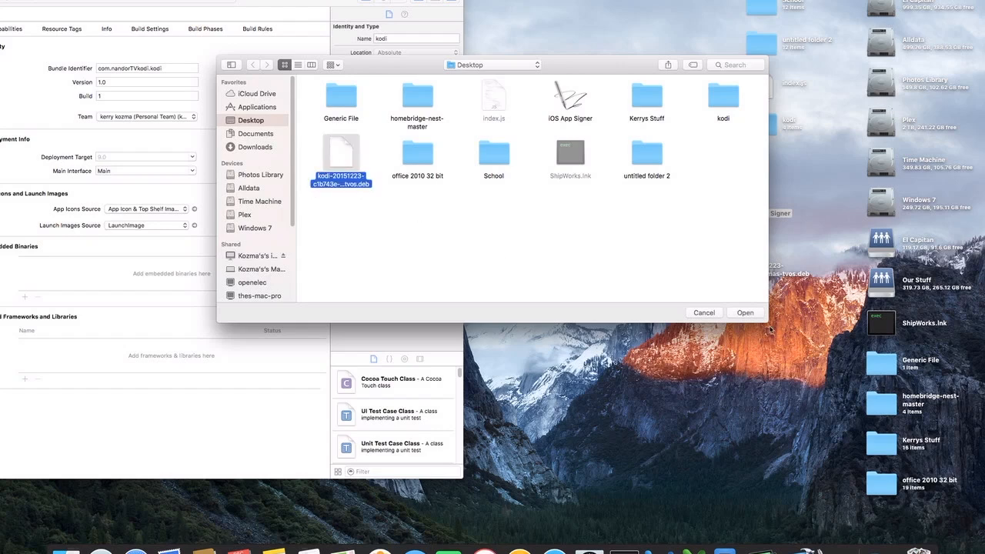
click(743, 312)
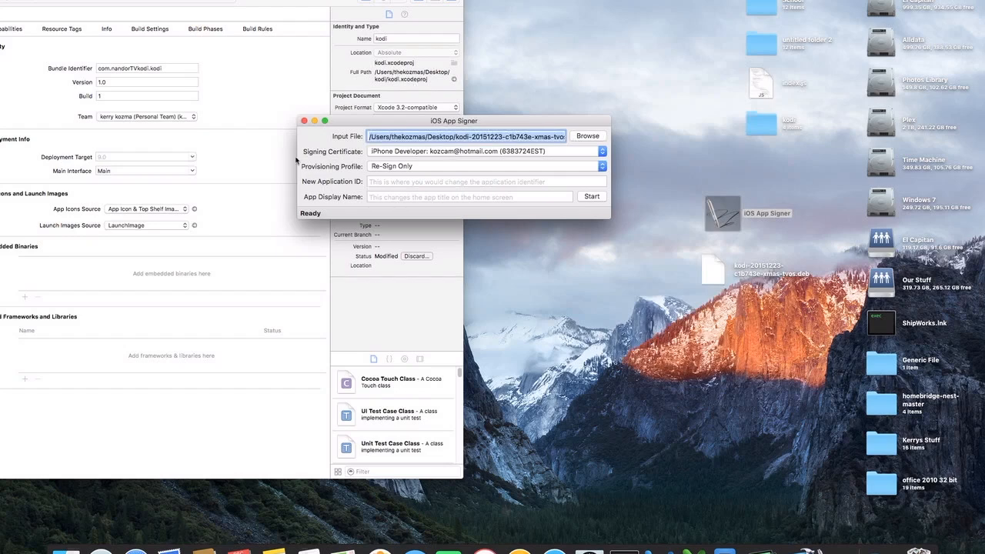
mouse_move(355, 152)
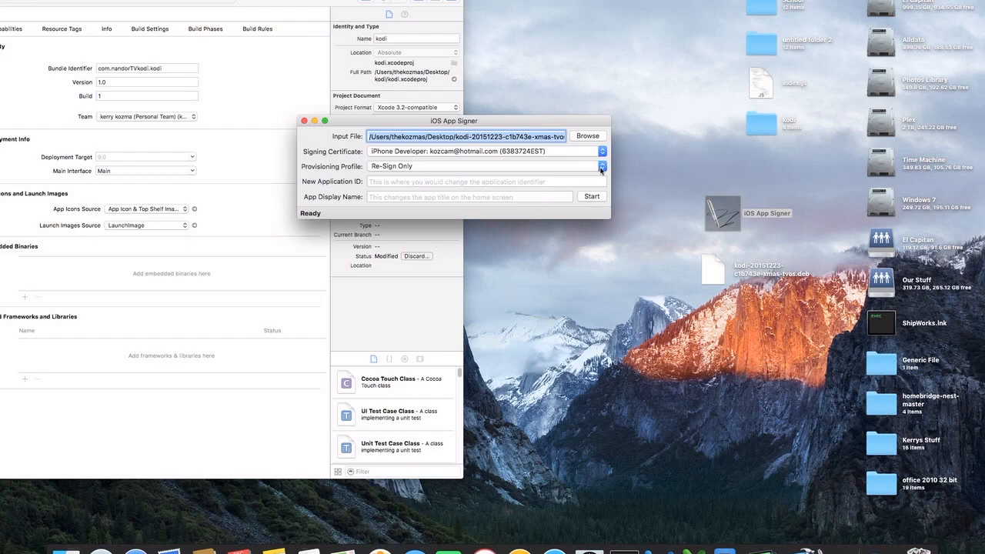
click(601, 167)
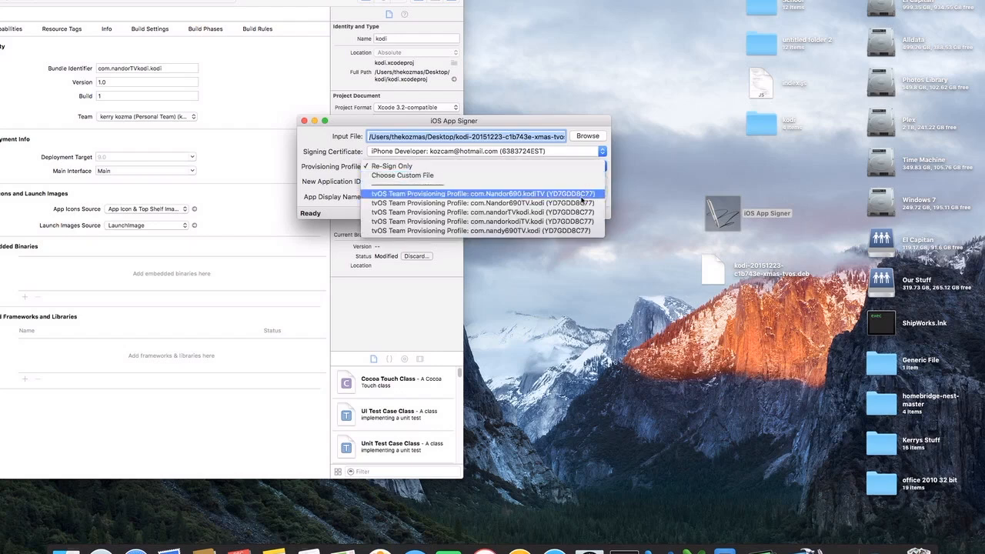
click(482, 213)
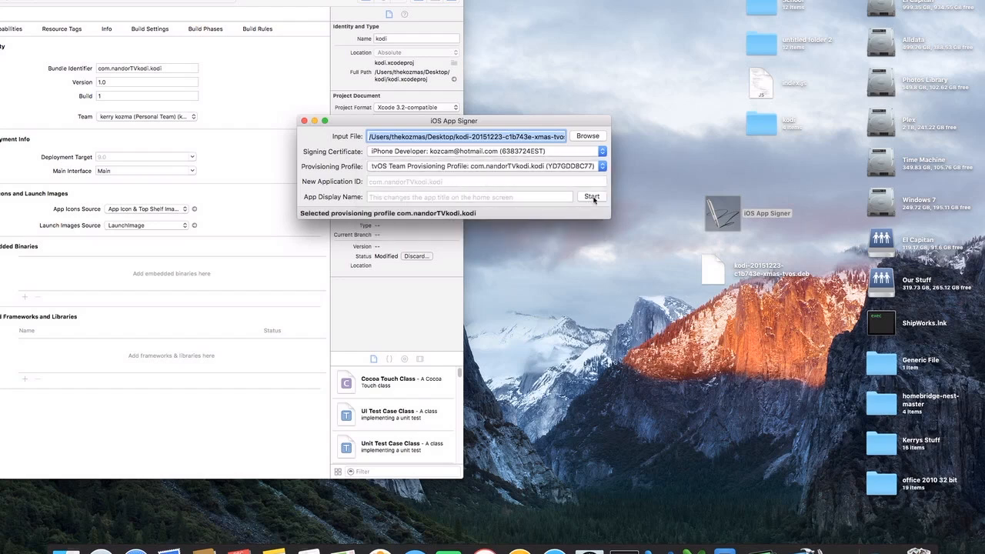
click(587, 136)
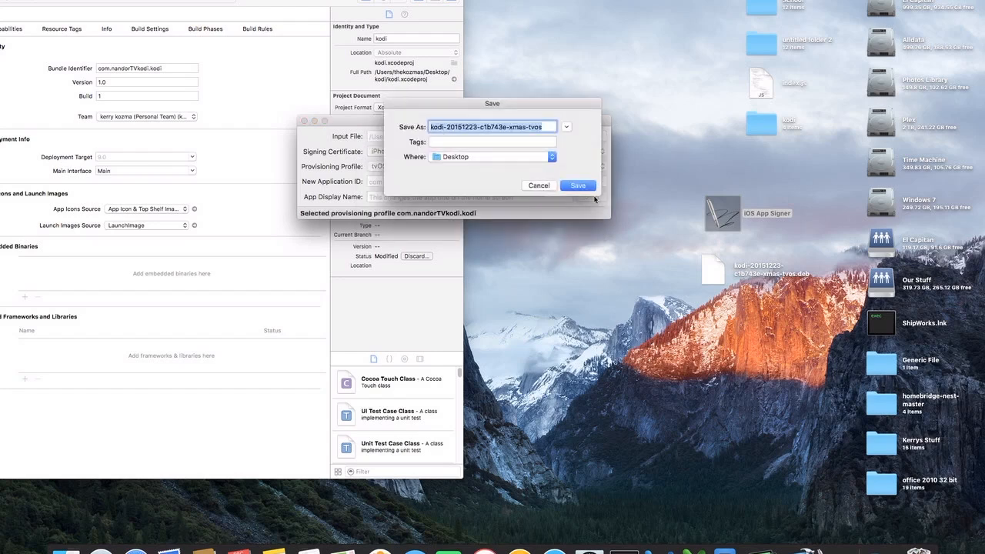
Step: Save the signed app to the Desktop as kodi-20151223-c1b743e-xmas-tvos
click(578, 186)
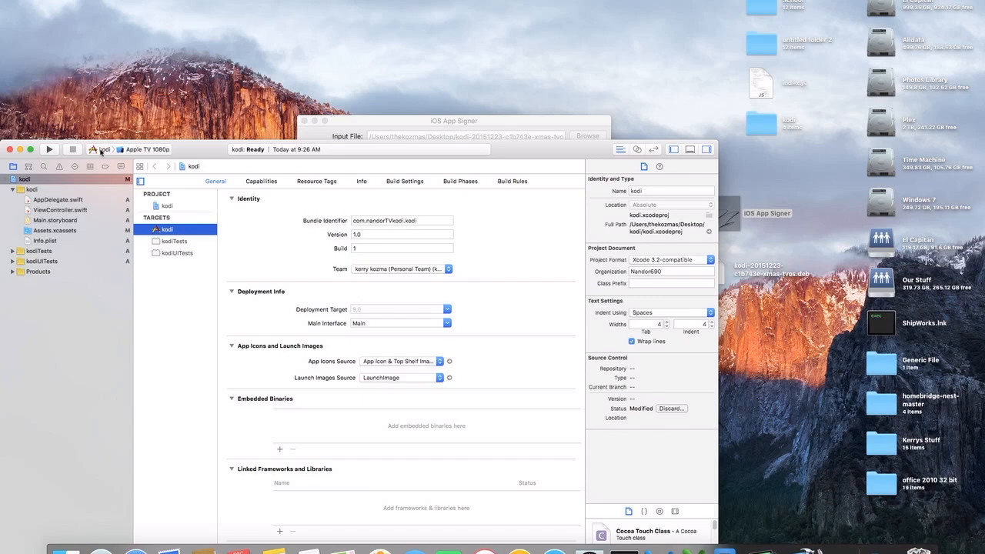
Step: Target the Living Room Apple TV and open the list of connected devices
click(103, 150)
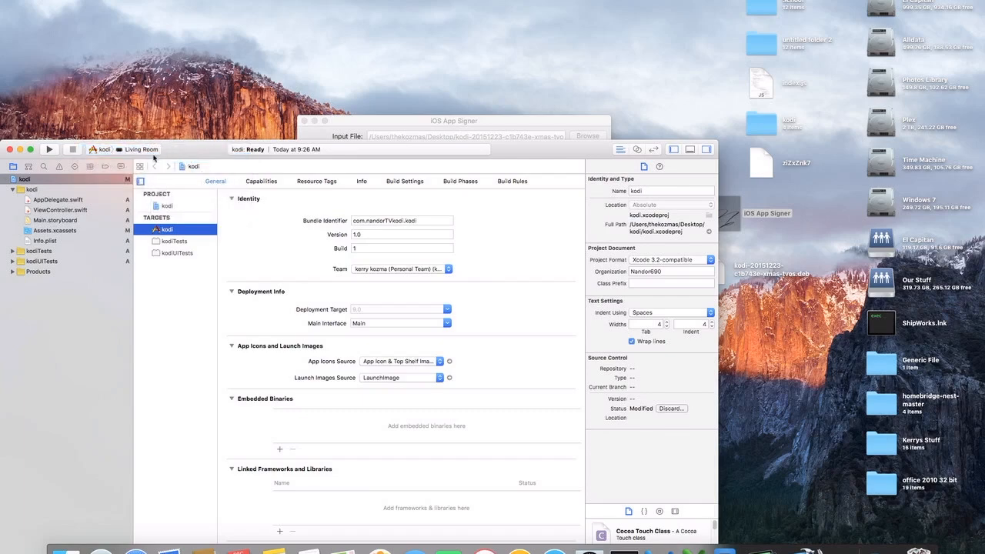
mouse_move(569, 154)
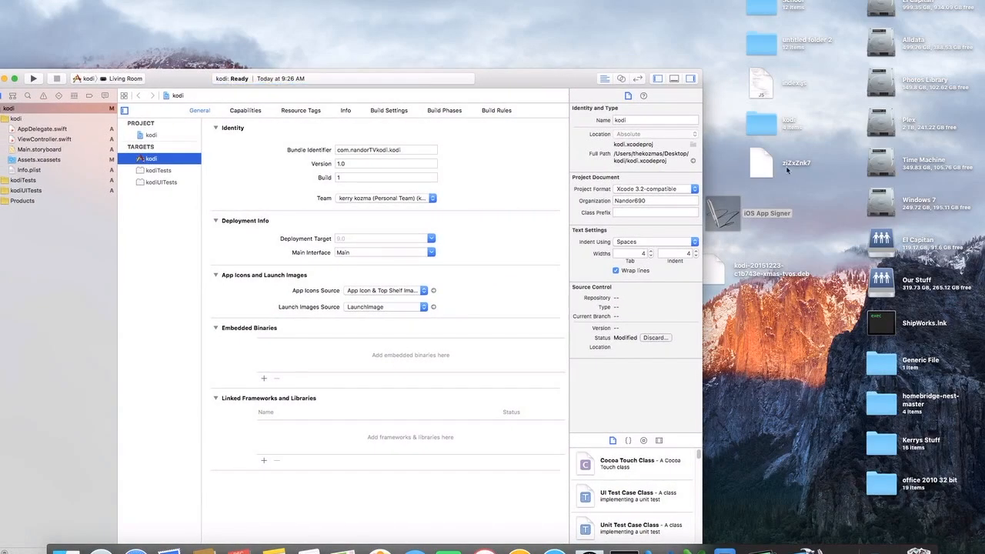
mouse_move(821, 251)
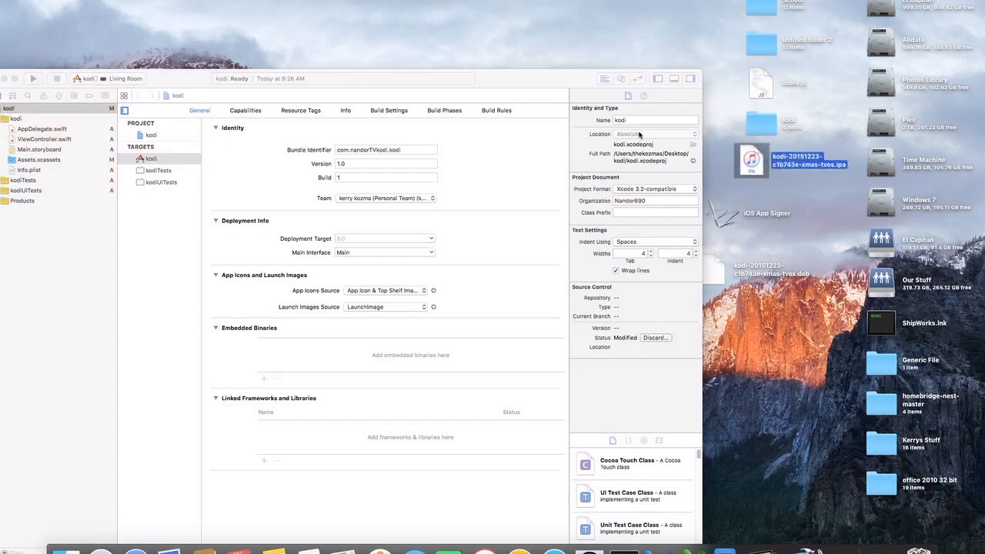
click(157, 159)
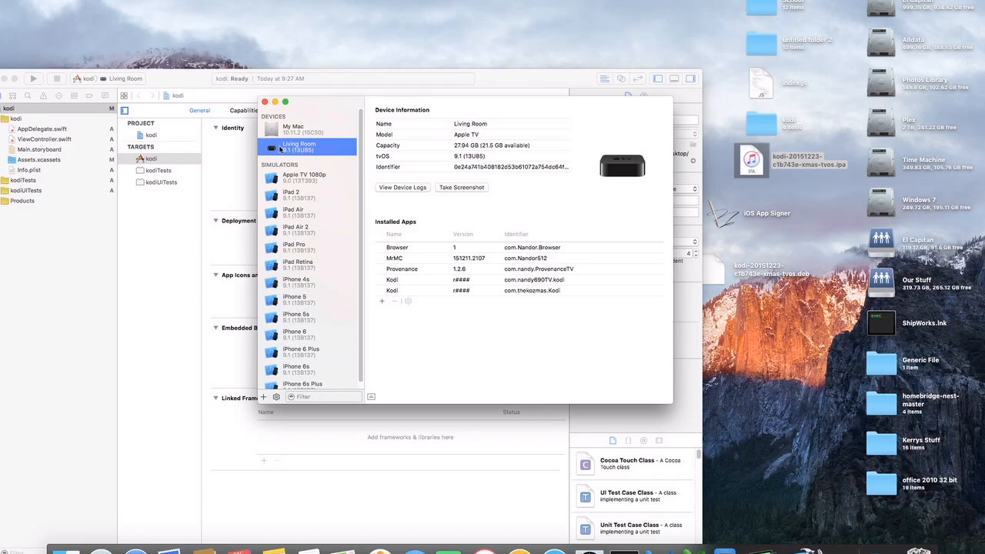
mouse_move(400, 282)
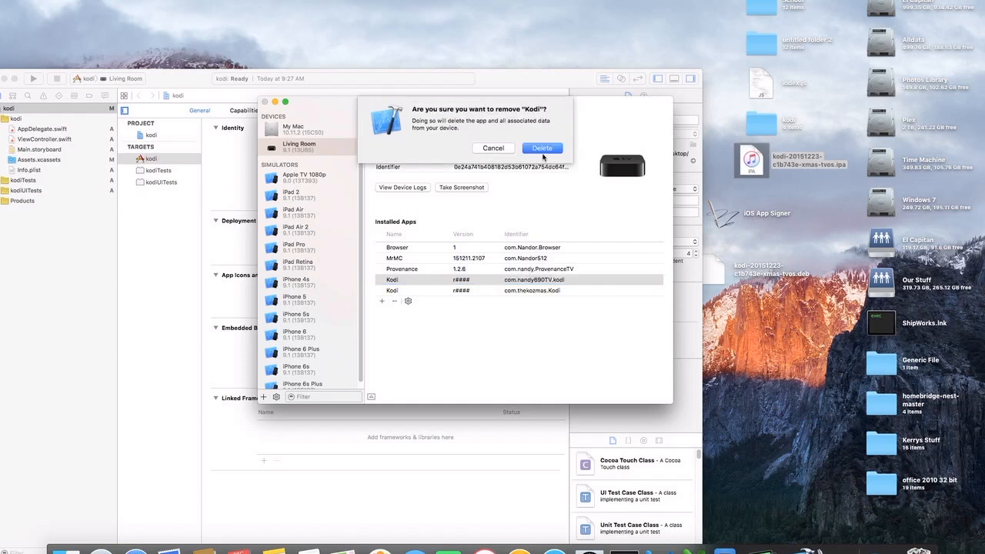
Step: Confirm deleting the com.nandy690TV.kodi Kodi app from the Living Room Apple TV
click(542, 147)
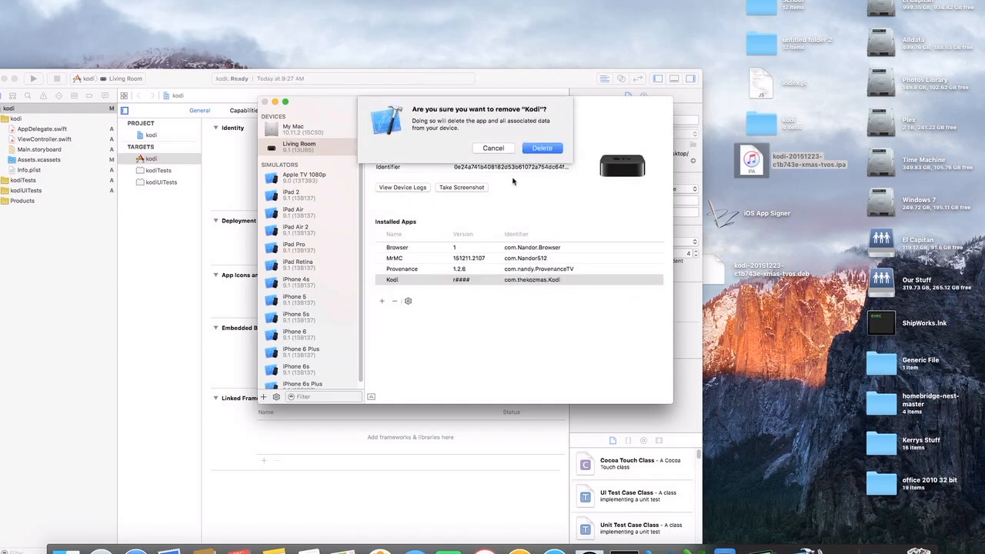
click(493, 147)
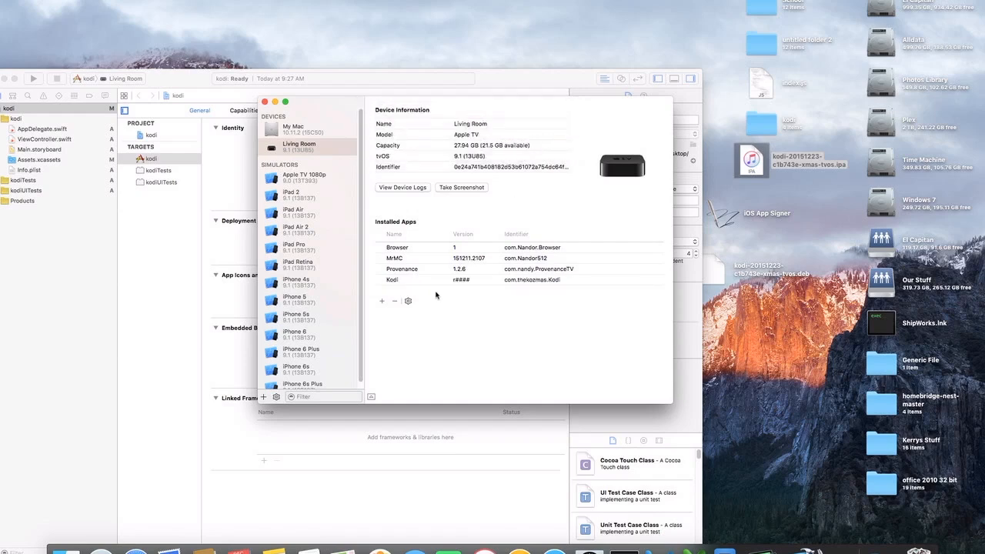
mouse_move(435, 295)
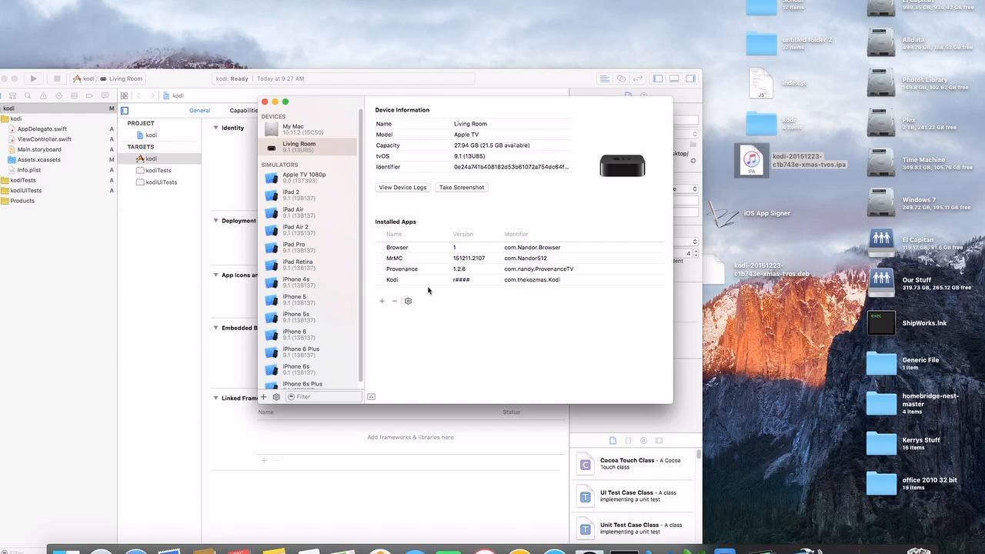
mouse_move(422, 285)
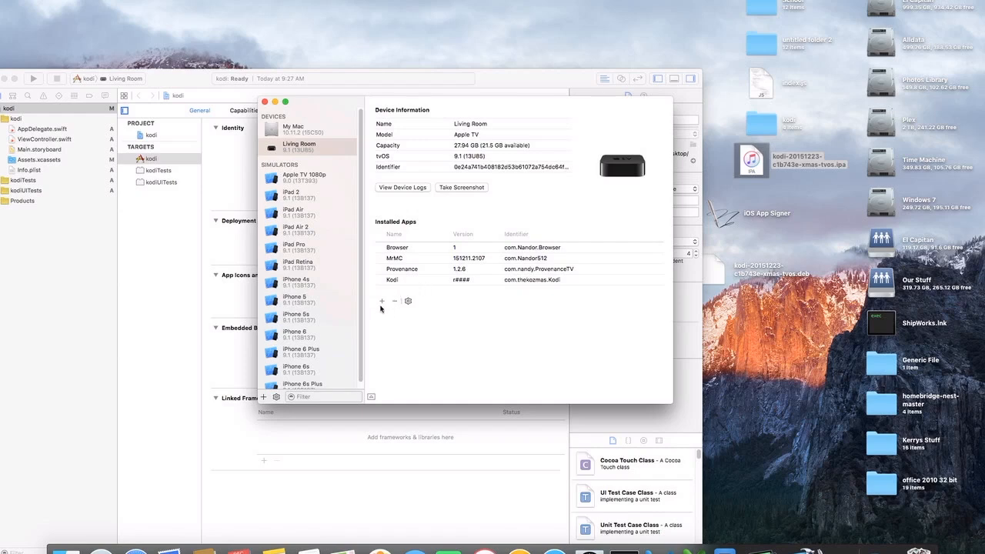
Step: Install the signed kodi .ipa from the Desktop, then check the new com.nandorTVkodi.kodi entry
click(382, 301)
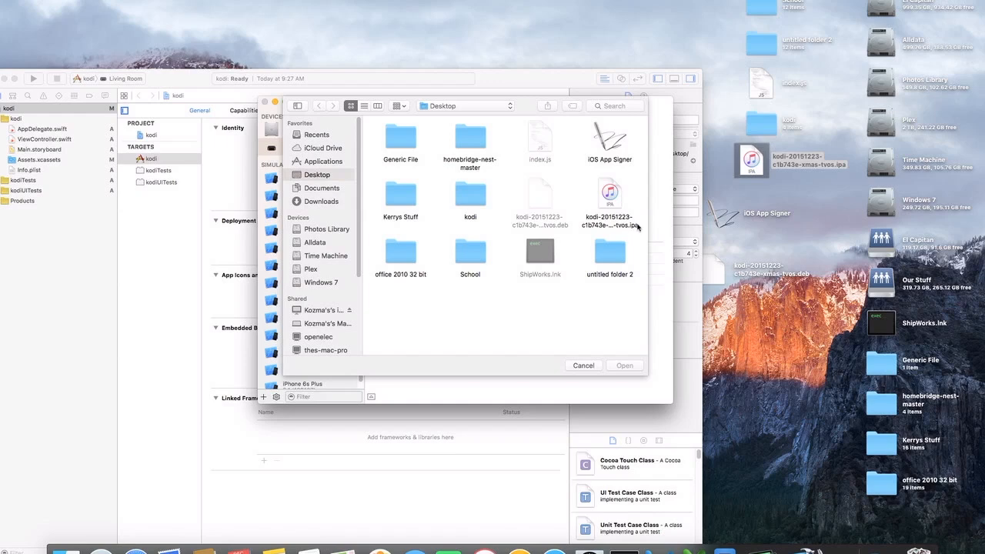
click(608, 193)
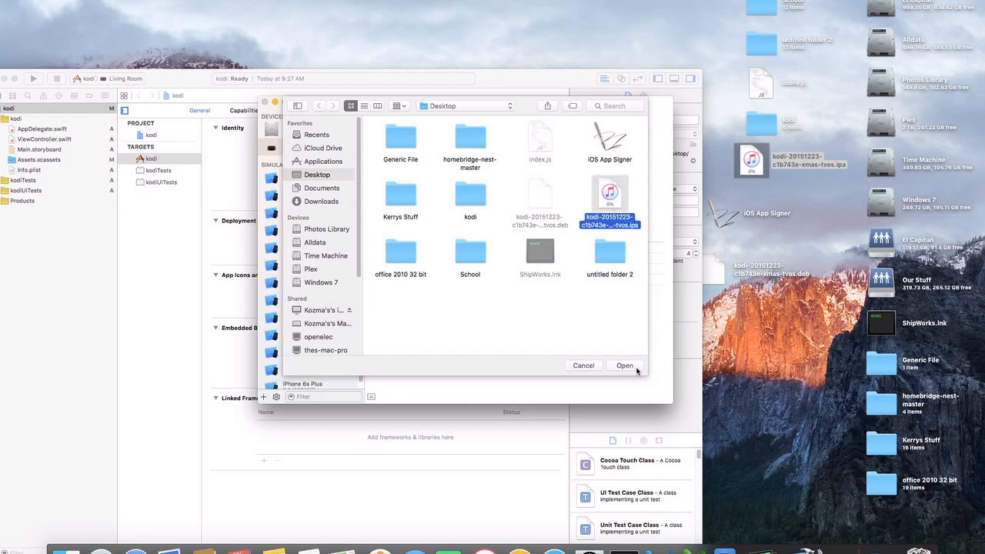
click(624, 365)
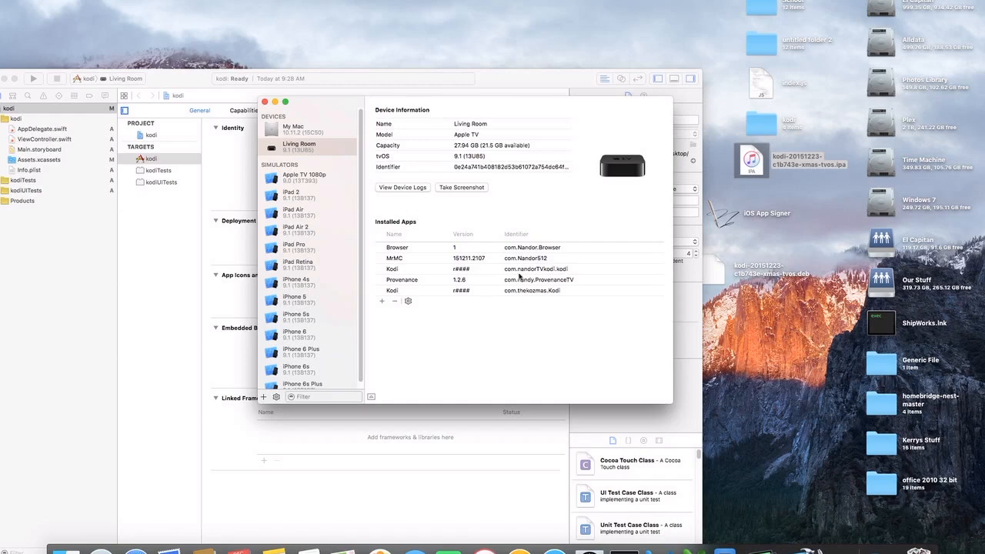
click(397, 268)
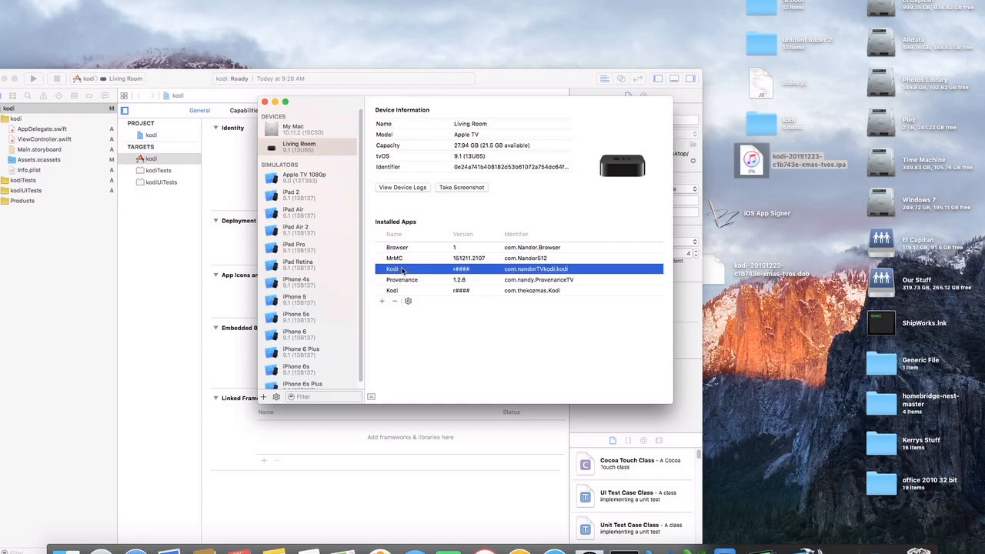